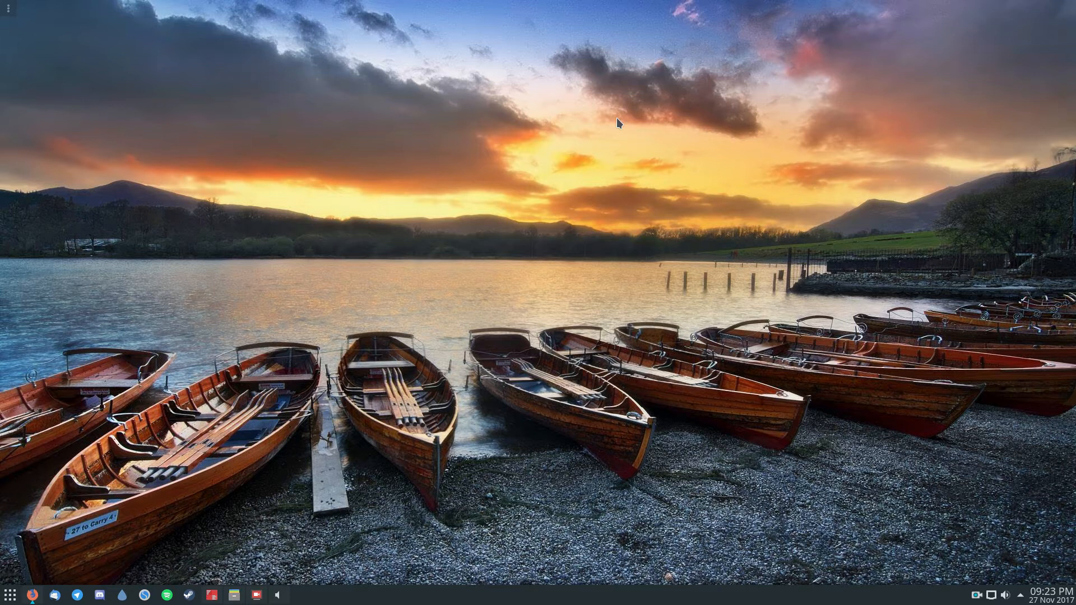
pyautogui.moveTo(371, 289)
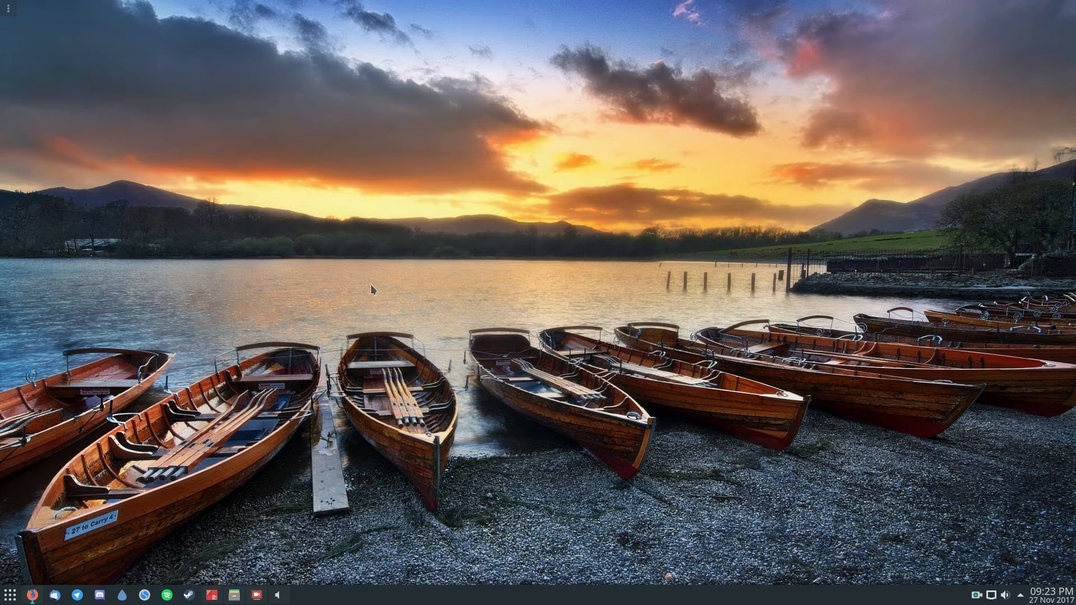
# Step: Launch a centred terminal, attempt 'sudo pacman -' install which fails, then clear the screen
pyautogui.click(211, 594)
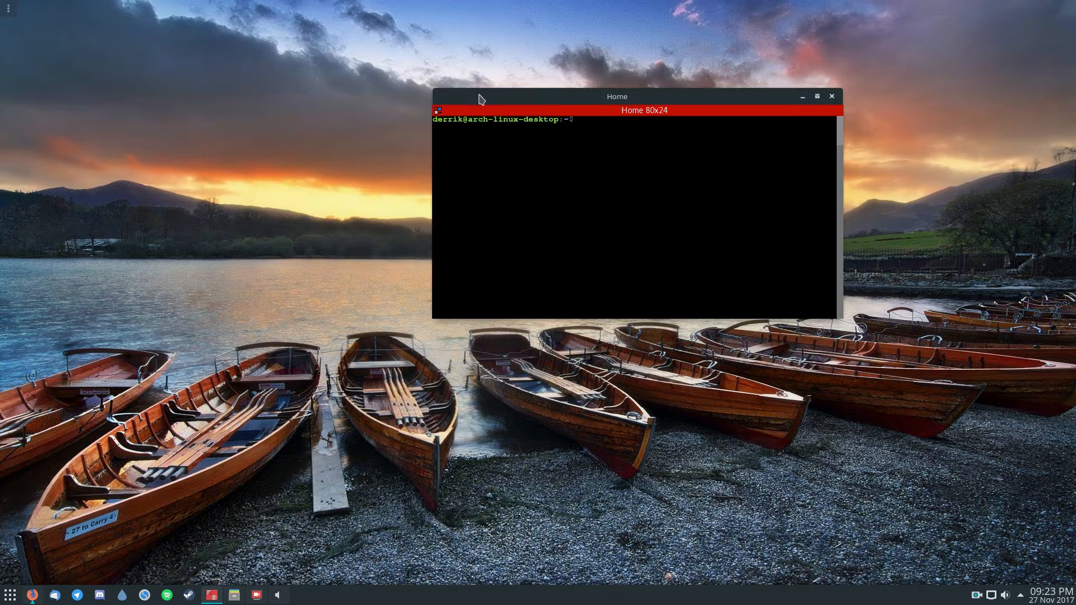
pyautogui.moveTo(617, 96); pyautogui.dragTo(528, 156)
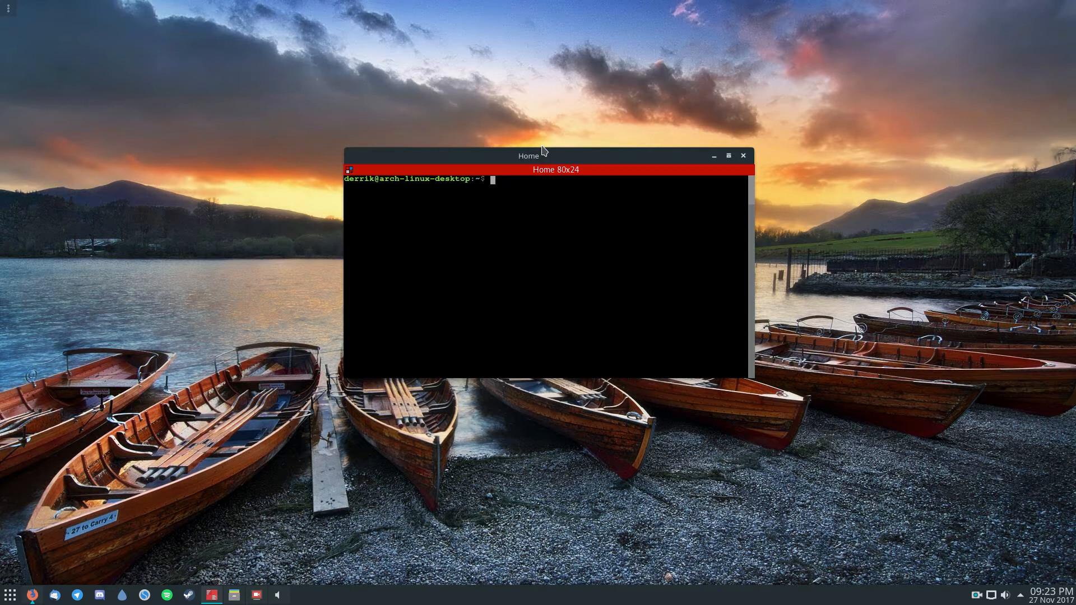
pyautogui.write('sudo pacman -S flakpak')
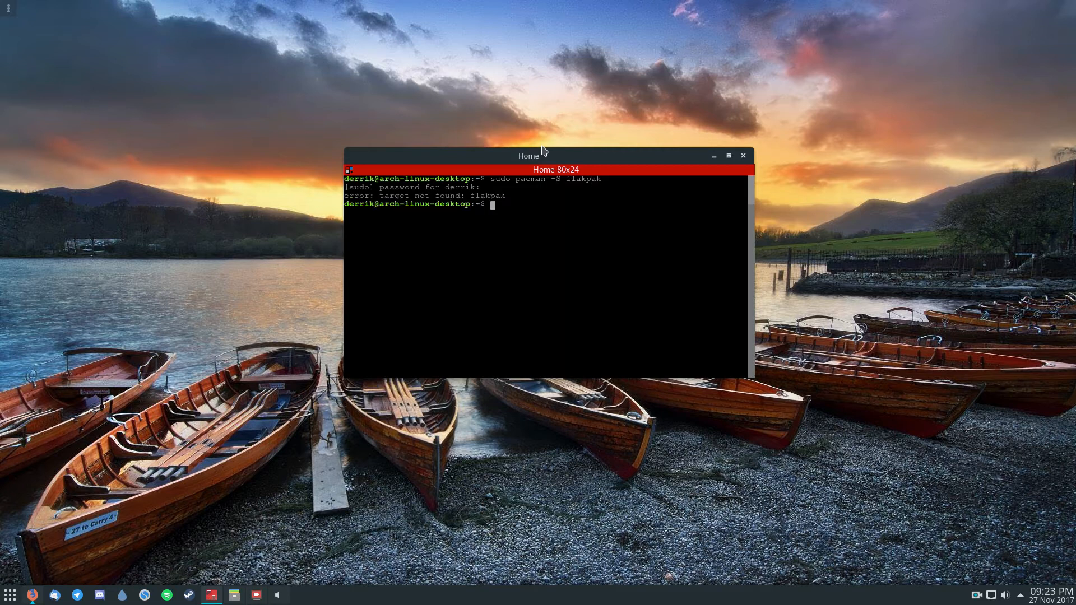
pyautogui.write('clear')
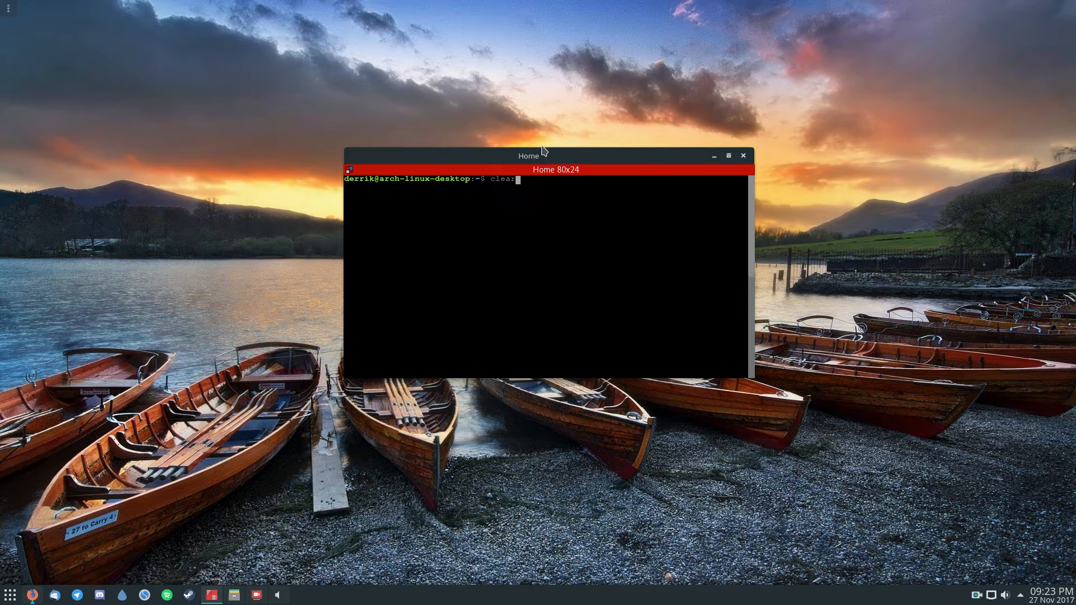
pyautogui.press('BackSpace')
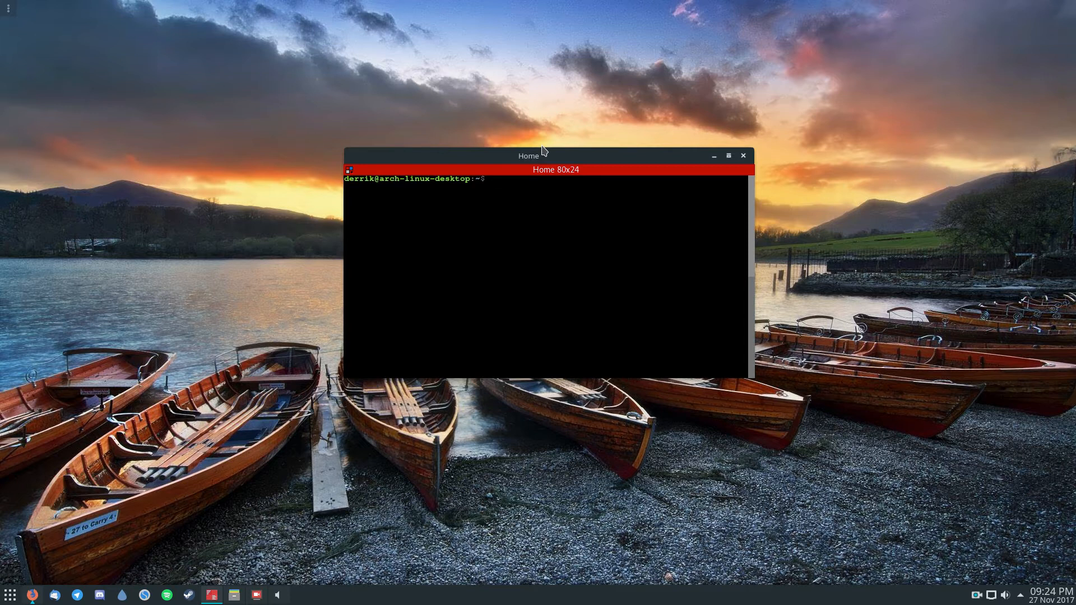
# Step: Run 'sudo pacman -S flatpak' and confirm the installation
pyautogui.write('sudo pacman-')
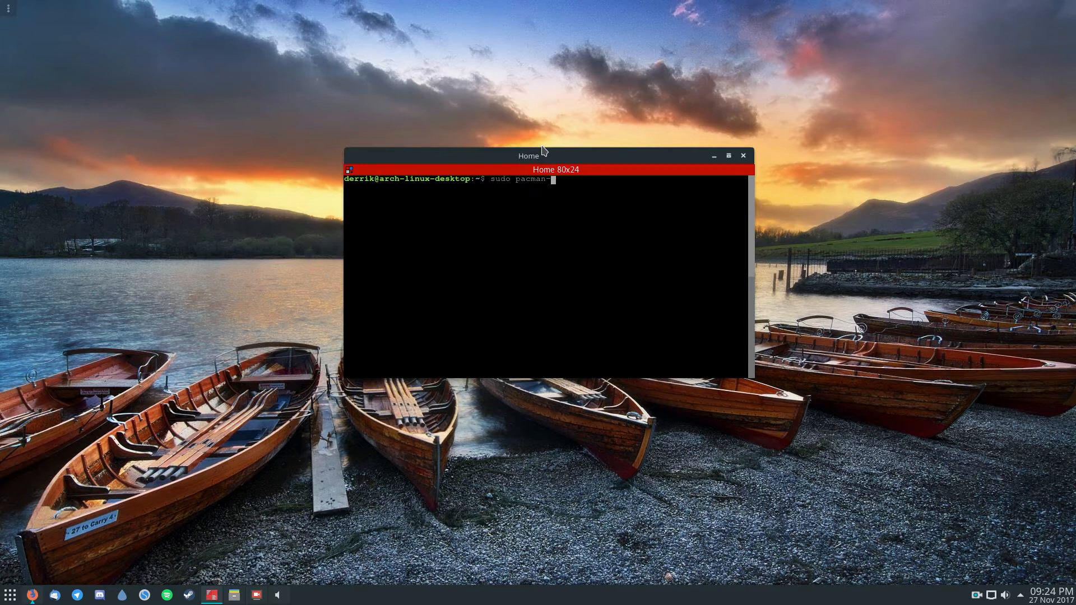
pyautogui.write('-S flatpa')
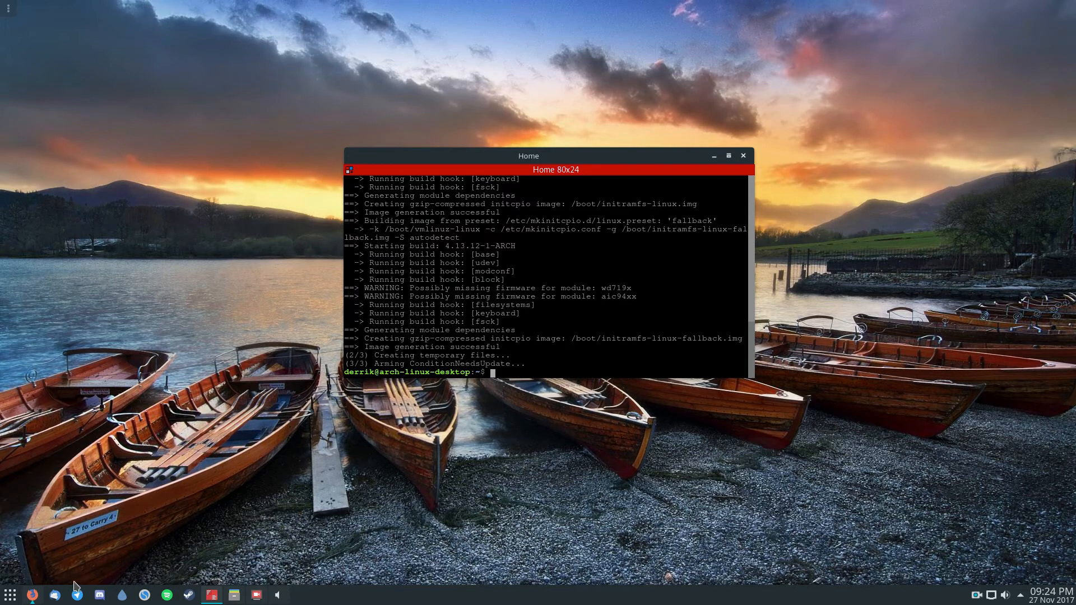
# Step: Scroll the Flathub page to 'Using Flathub on the Command Line', then return to the terminal
pyautogui.click(32, 595)
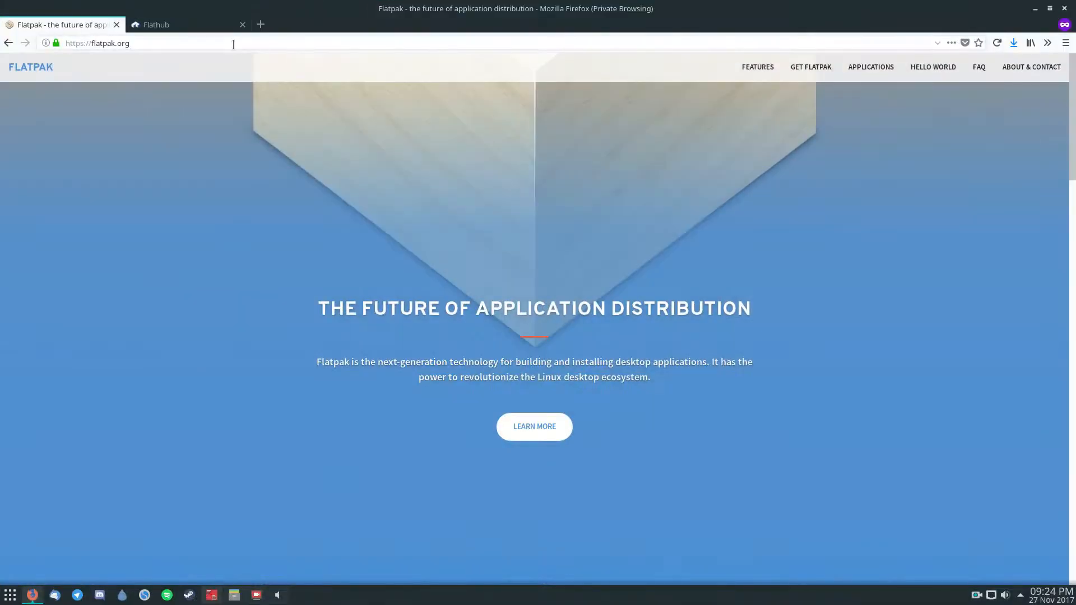
pyautogui.click(185, 25)
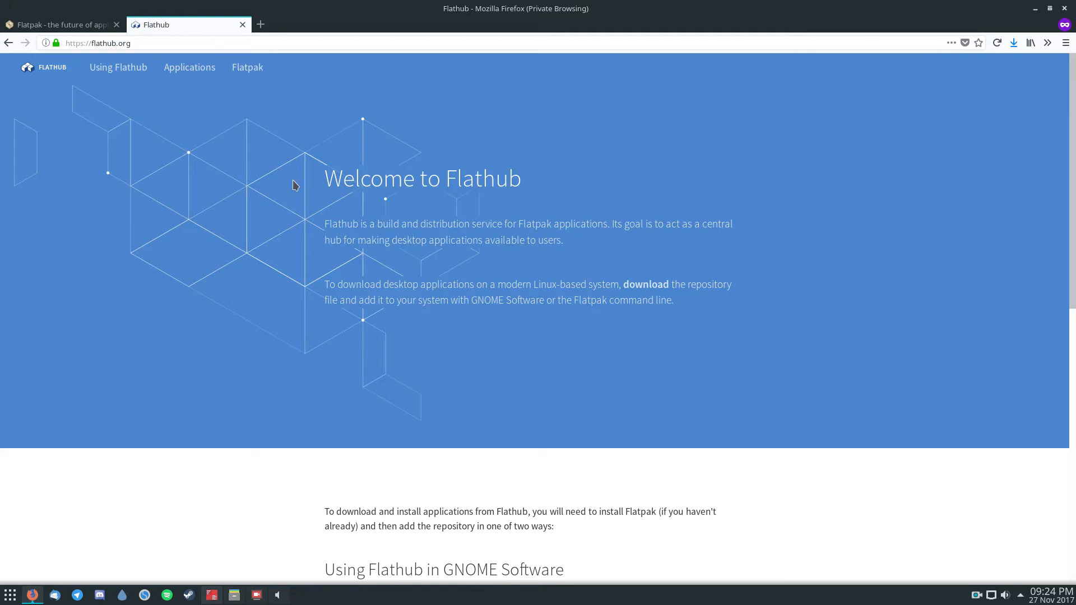
pyautogui.moveTo(326, 225); pyautogui.dragTo(564, 240)
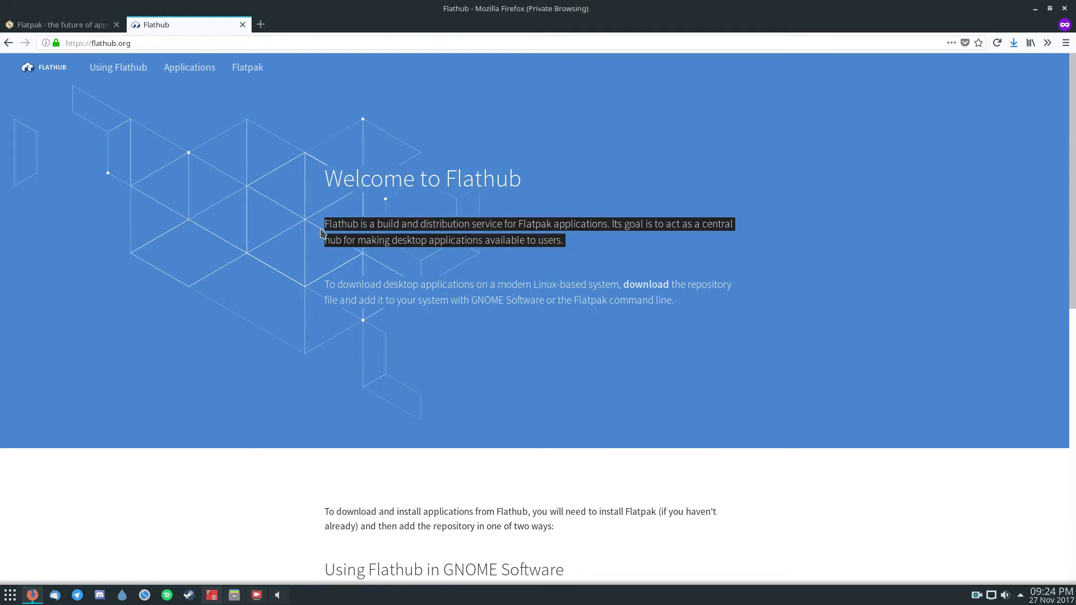
pyautogui.scroll(-3)
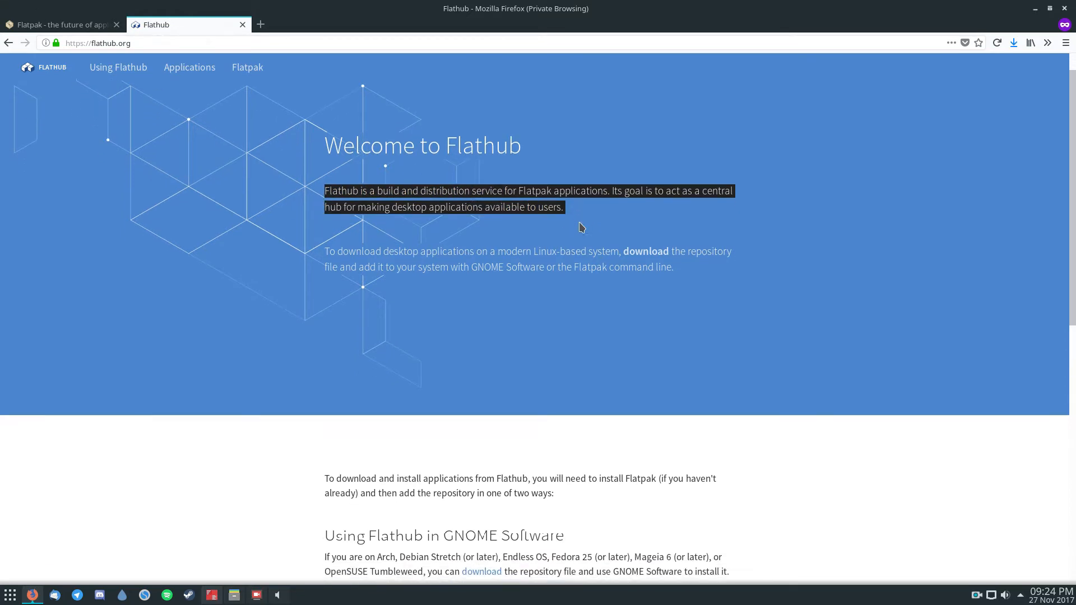
pyautogui.scroll(-3)
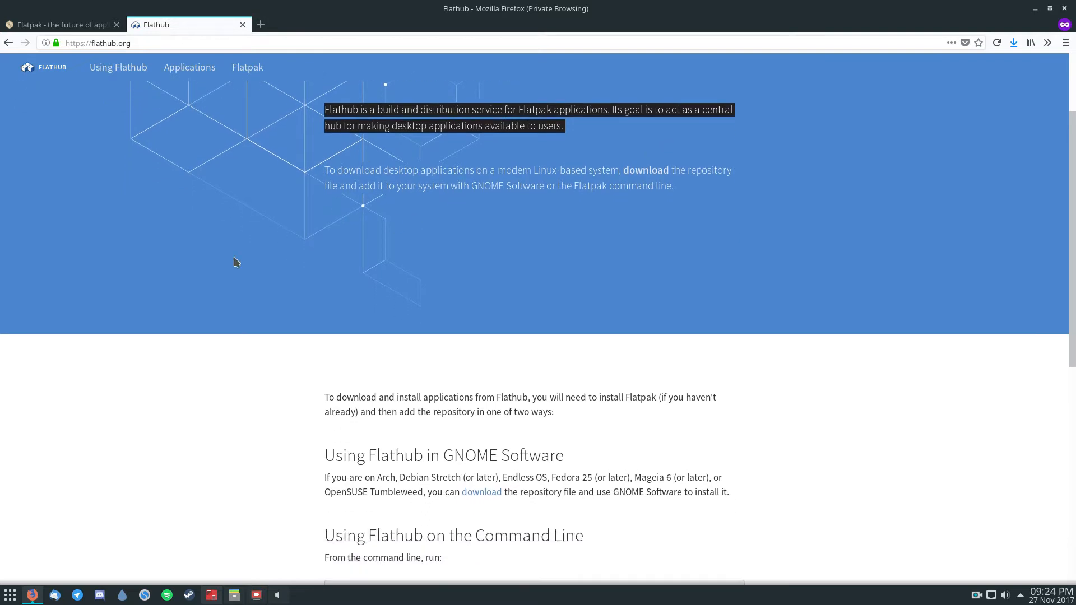
pyautogui.scroll(-3)
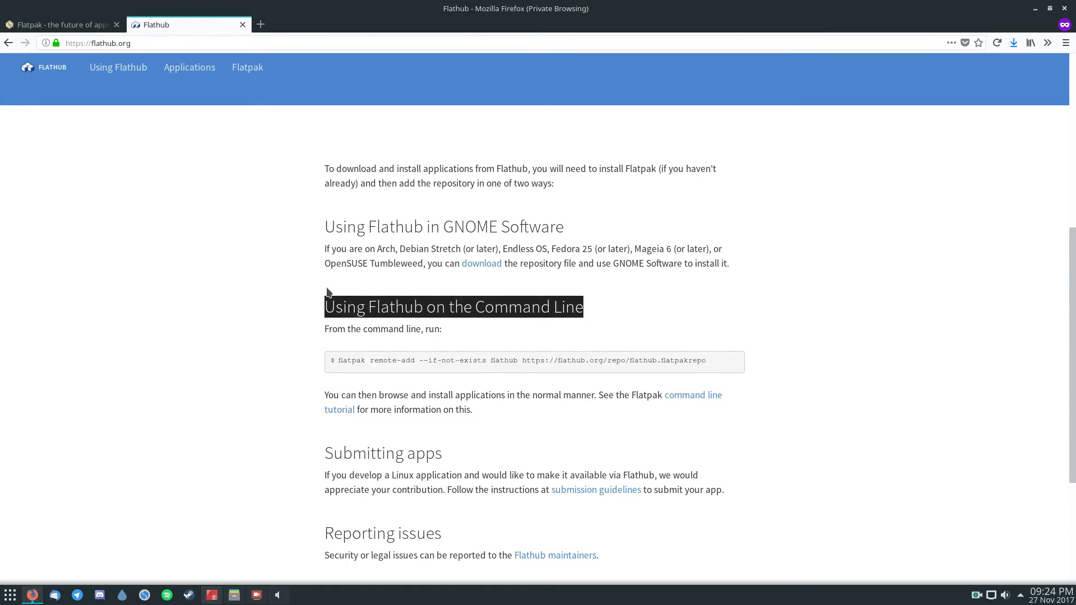
pyautogui.click(96, 42)
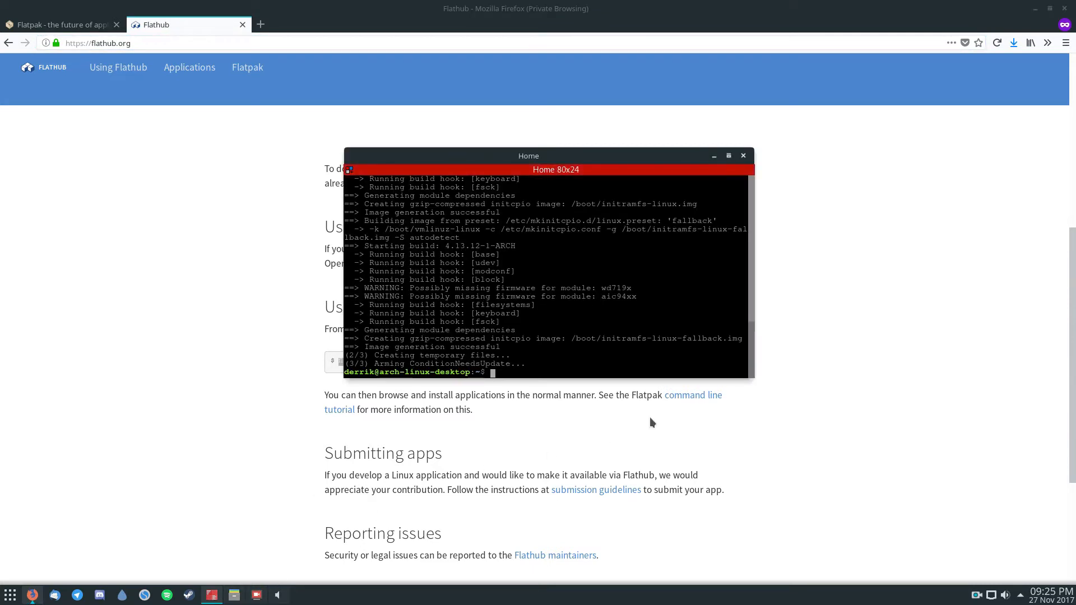
# Step: Run 'flatpak remote-add --if-not-exists flathub' with the repo URL, authorise it, then show Flathub's Applications page
pyautogui.write('flatpak remote-add --if-not-exists flathub https://flathub.org/repo/flathub.flatpakrepo')
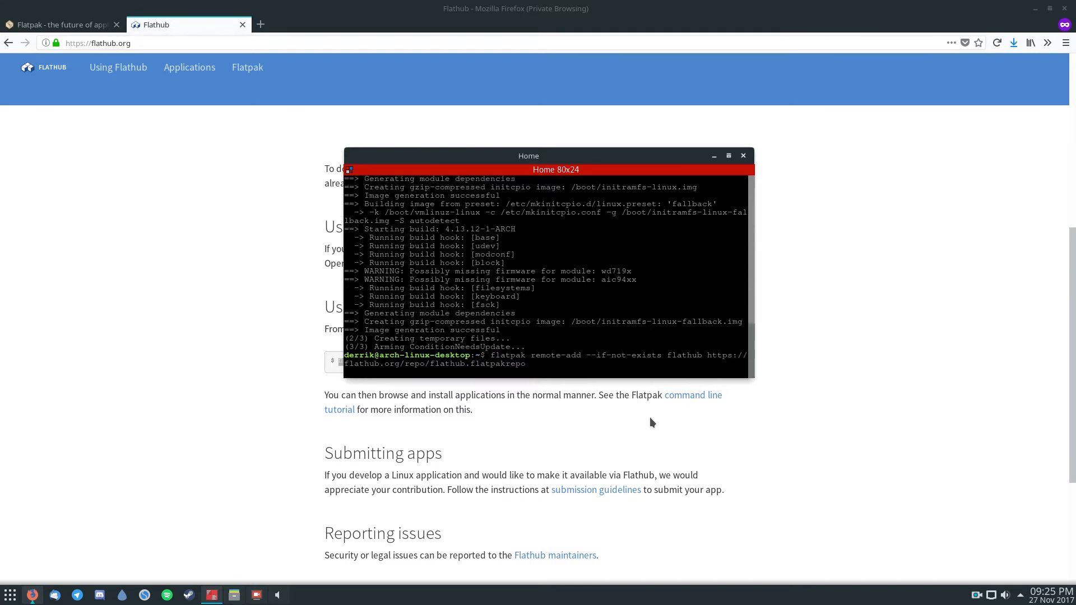
pyautogui.write('••')
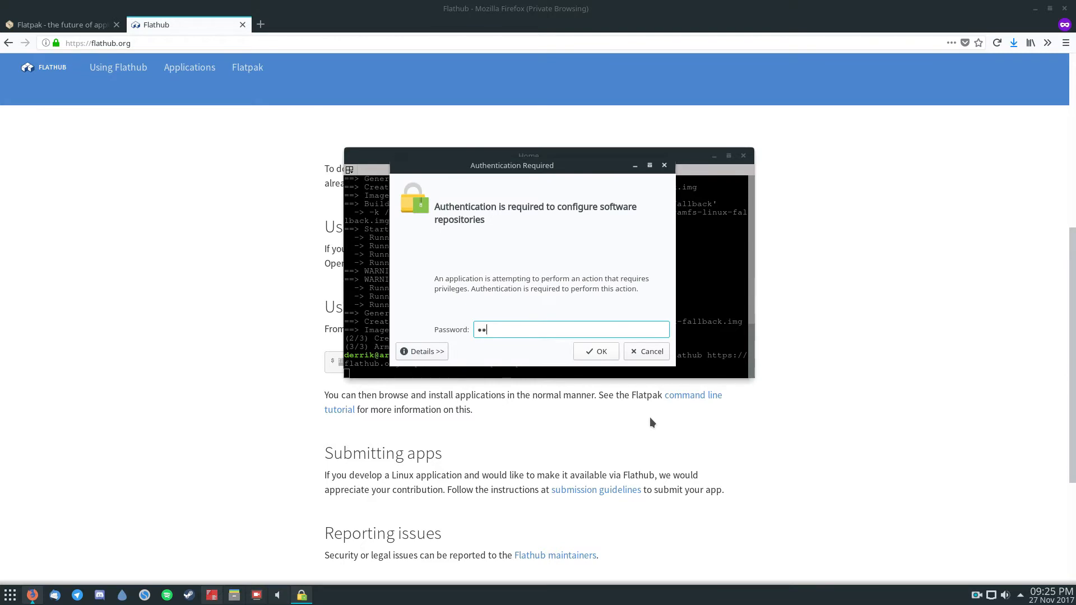
pyautogui.press('BackSpace')
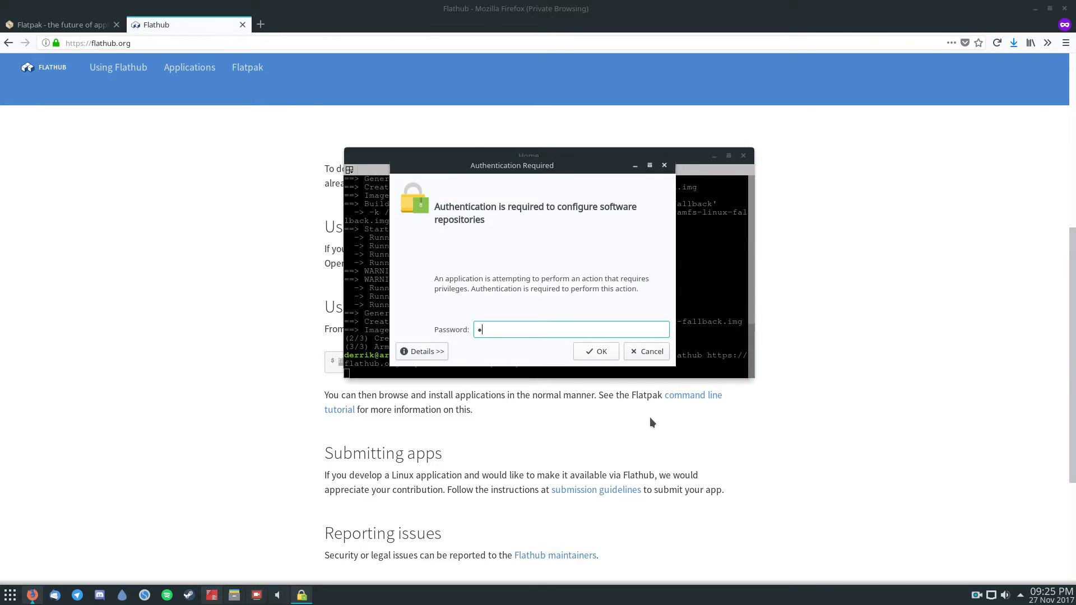
pyautogui.click(594, 351)
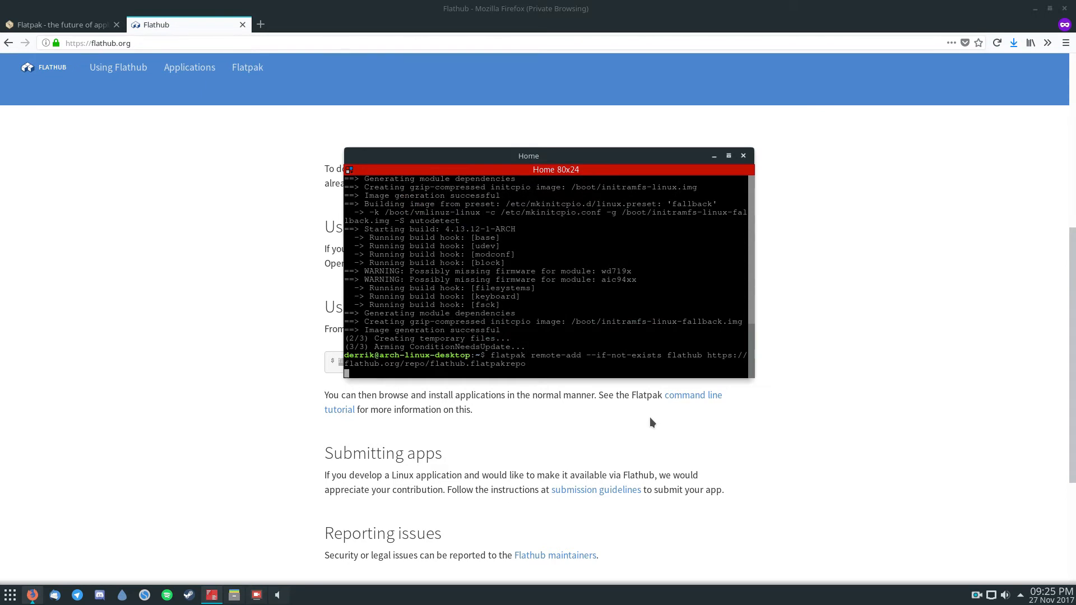
pyautogui.press('Return')
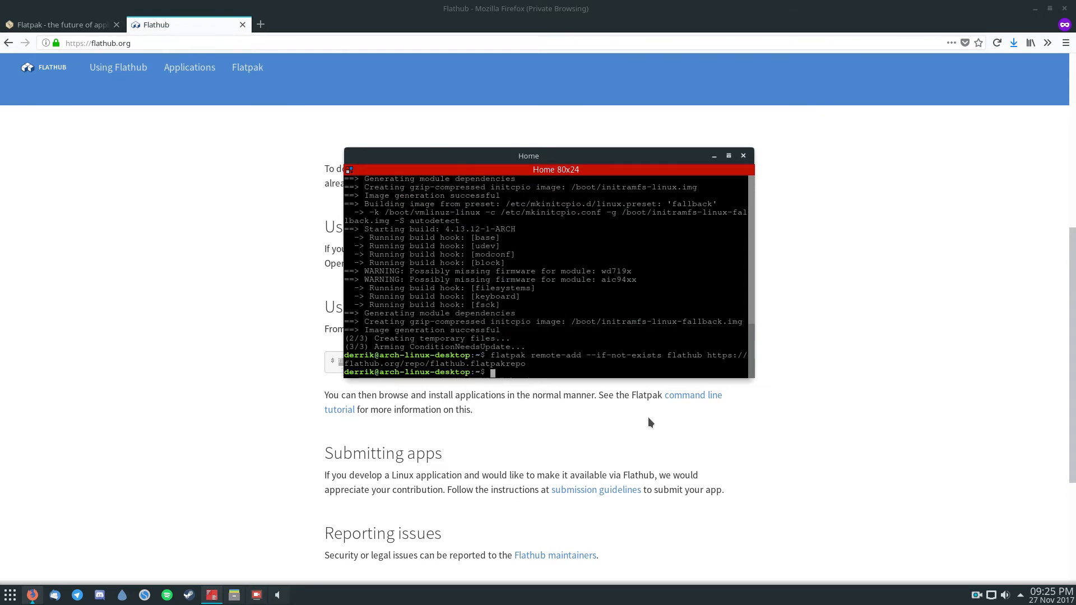
pyautogui.click(190, 67)
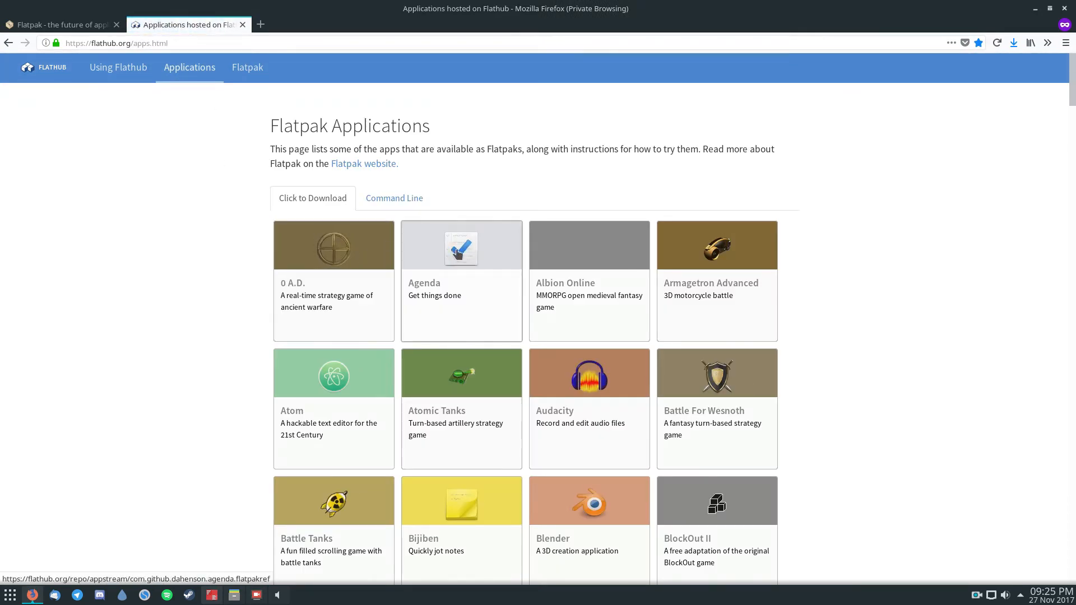
pyautogui.scroll(-3)
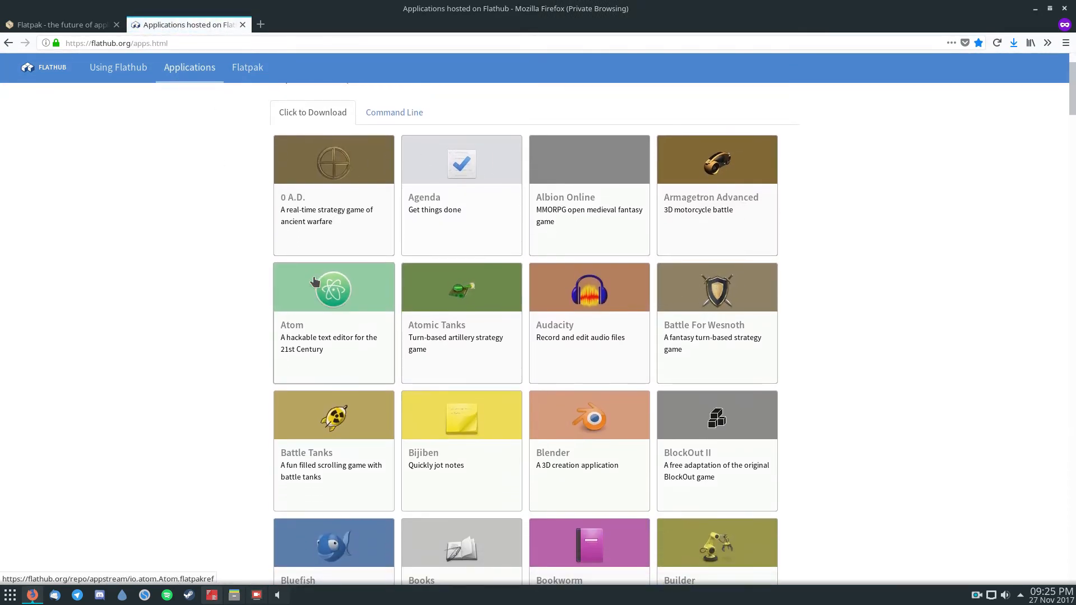
pyautogui.scroll(-3)
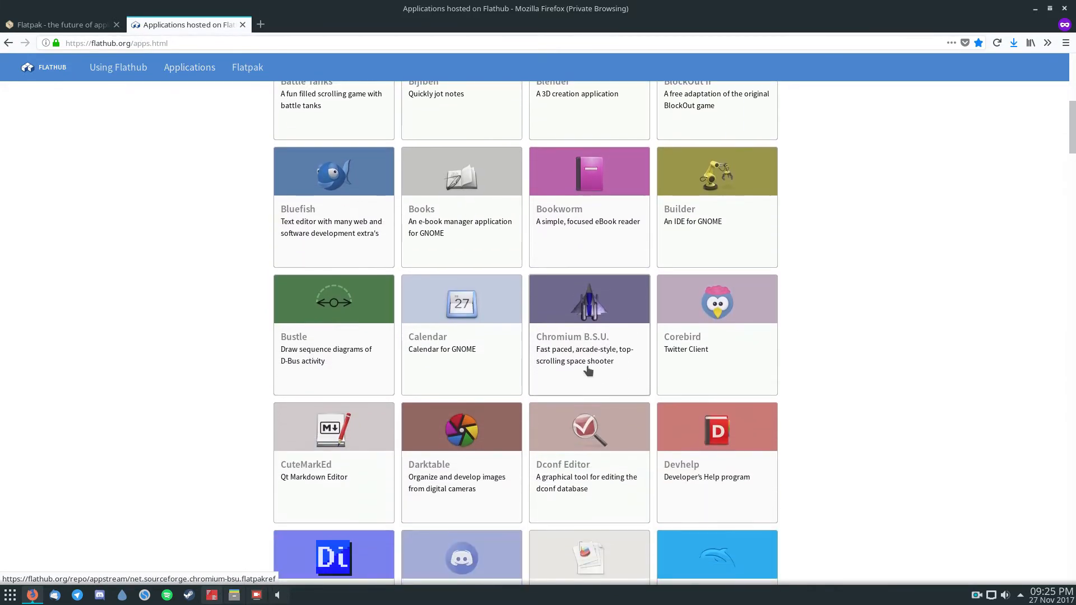
pyautogui.scroll(-3)
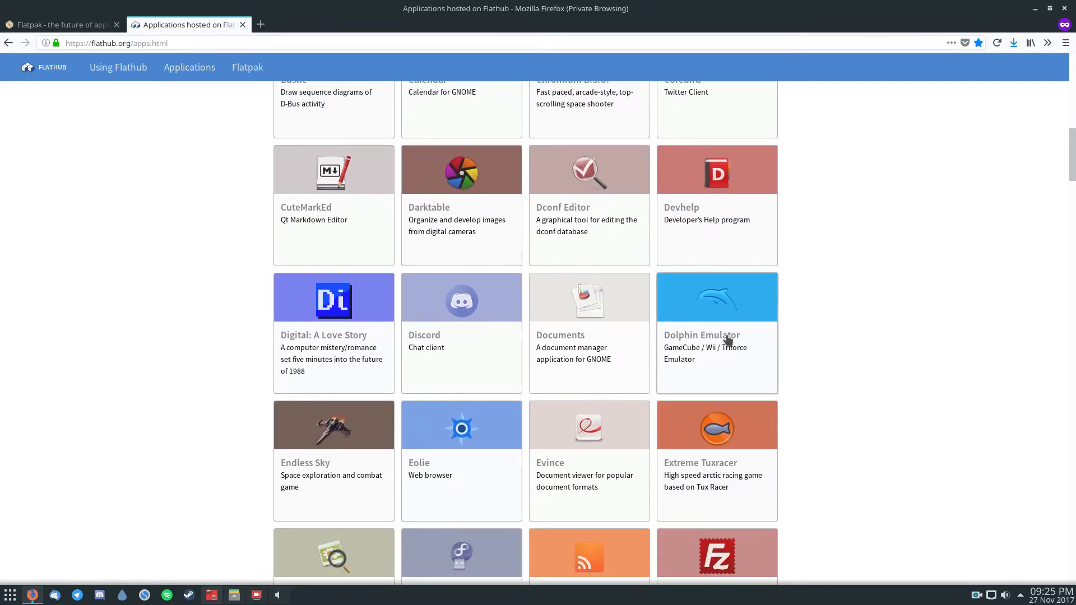
pyautogui.scroll(-3)
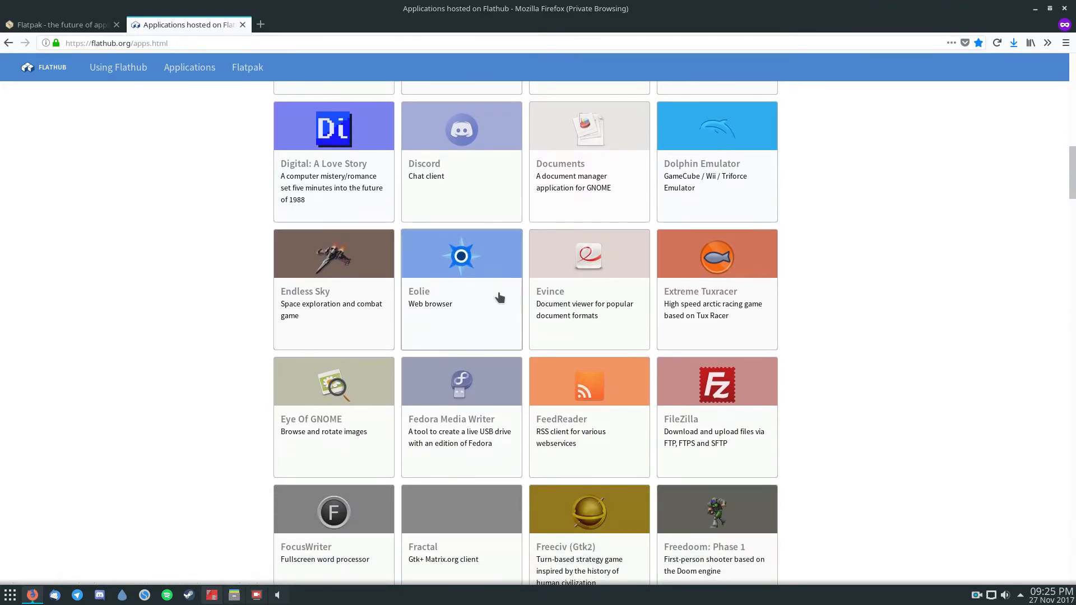
pyautogui.click(461, 288)
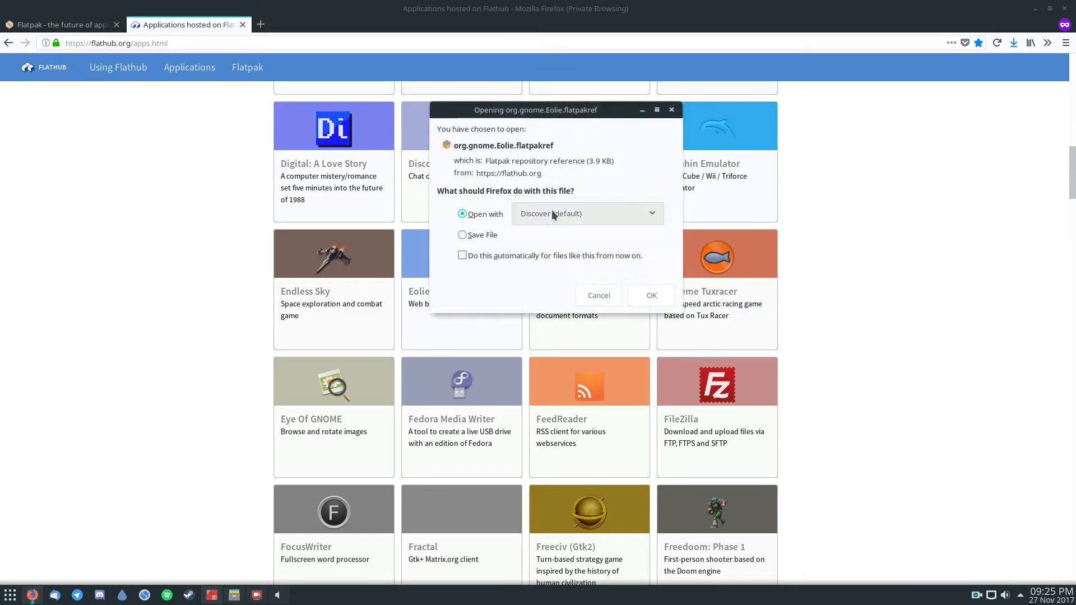
pyautogui.click(586, 213)
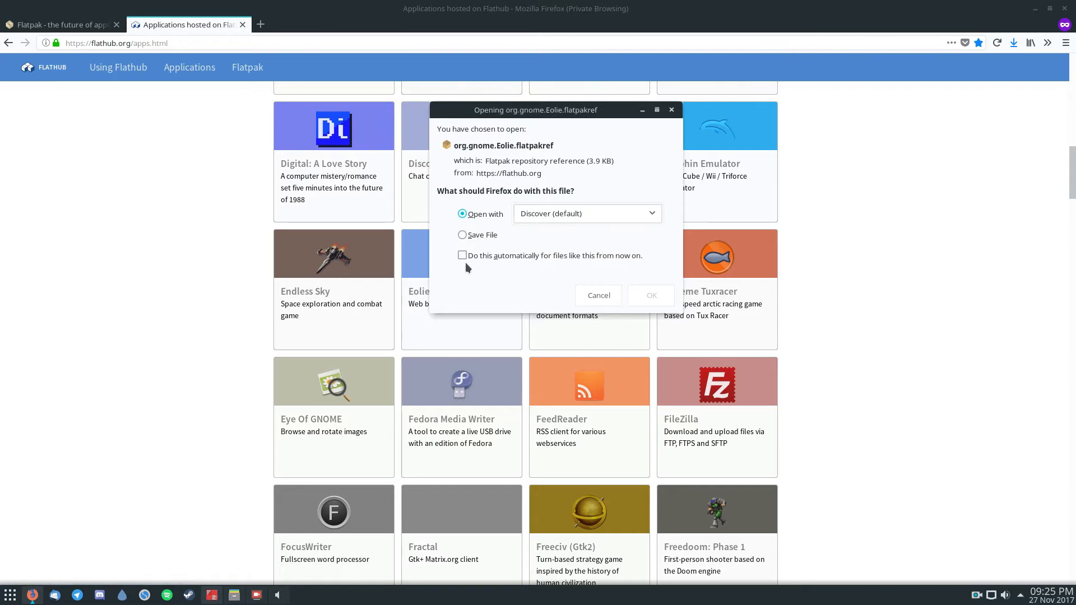
pyautogui.click(463, 234)
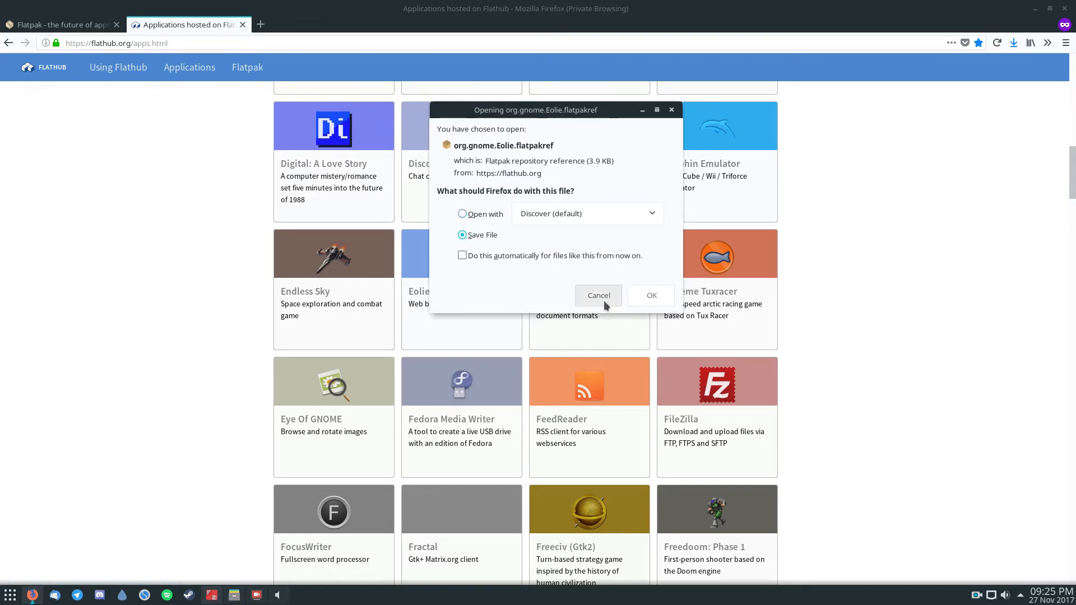
pyautogui.click(597, 294)
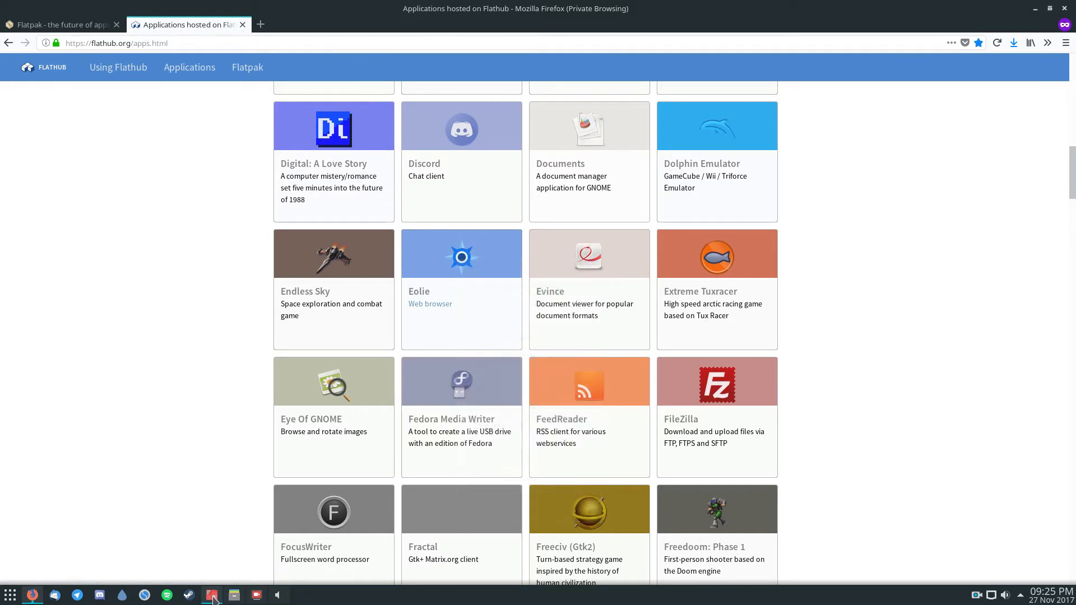
# Step: Download org.gnome.Eolie.flatpakref from Flathub with wget into the home folder
pyautogui.click(211, 595)
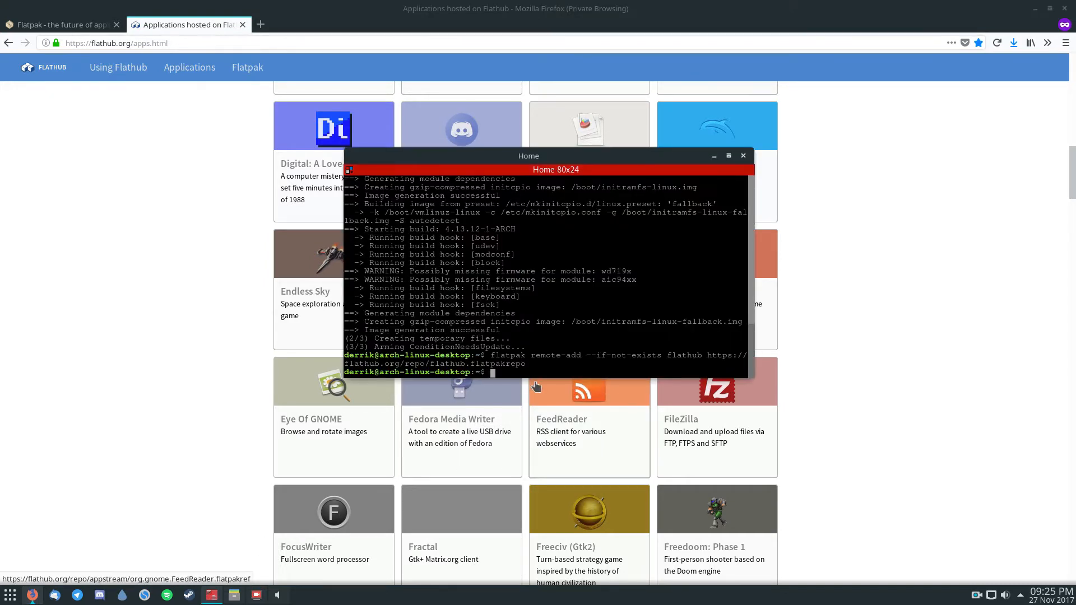
pyautogui.write('wget https://flathub.org/repo/appstream/org.gnome.Eolie.flatpakref')
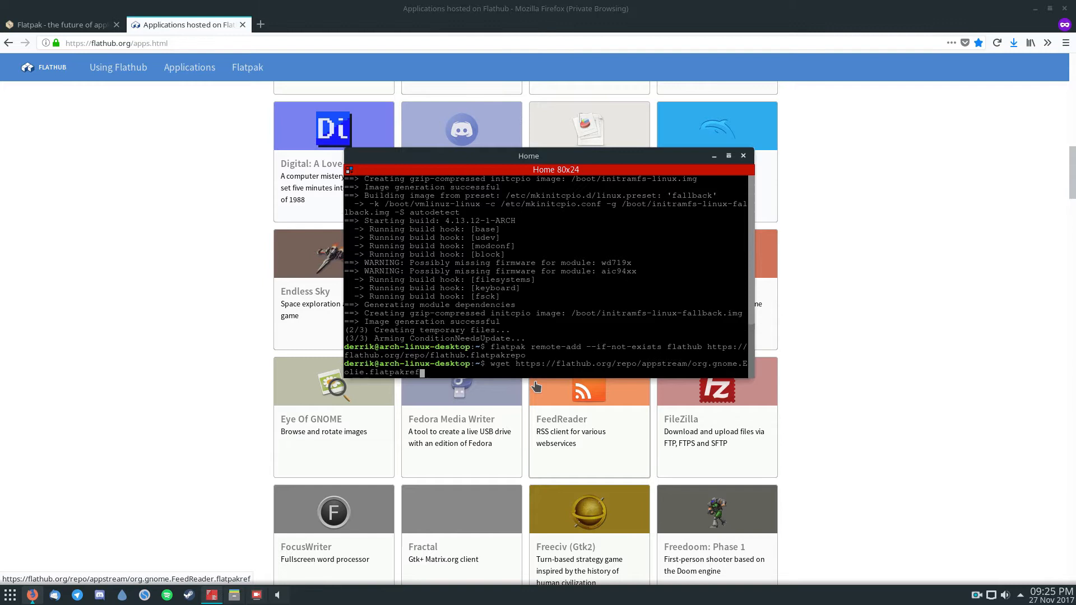
pyautogui.press('Return')
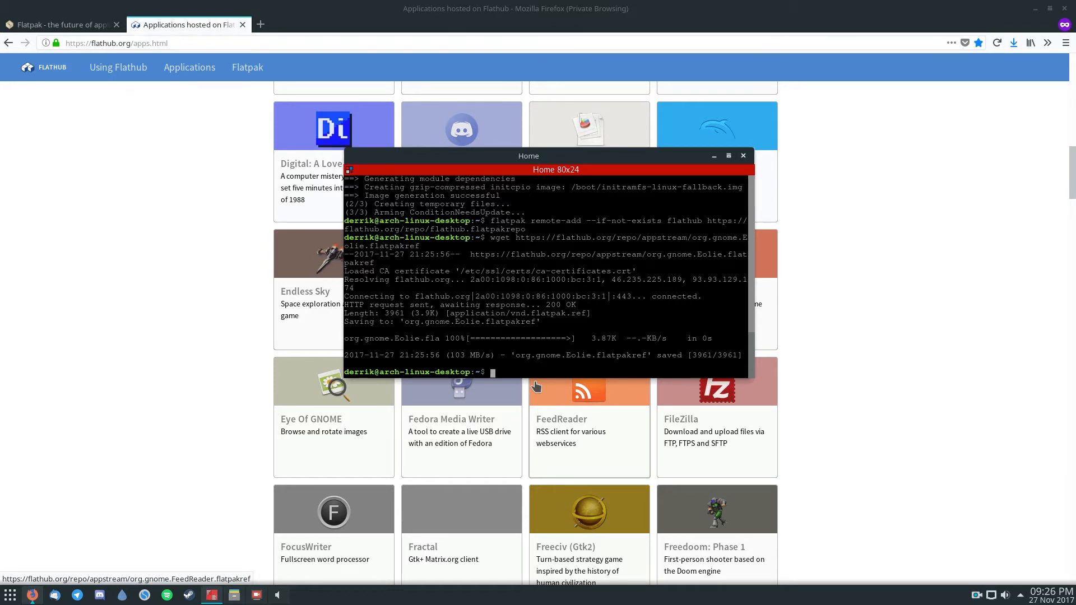
# Step: Enter the command 'flatpak install org.gnome.Eolie.flatpakref'
pyautogui.write('flatpa')
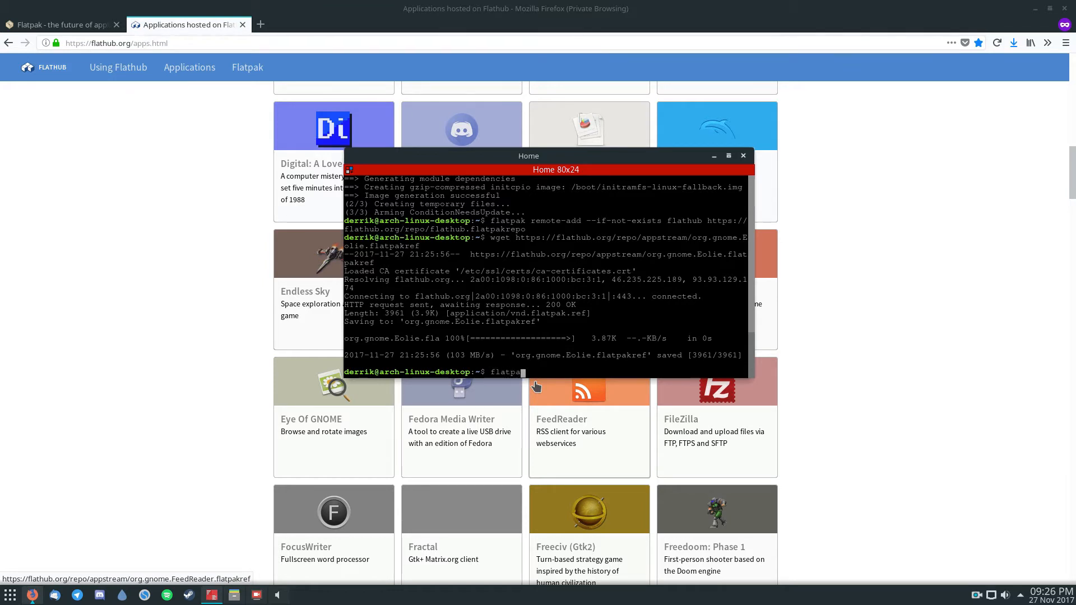
pyautogui.write('install')
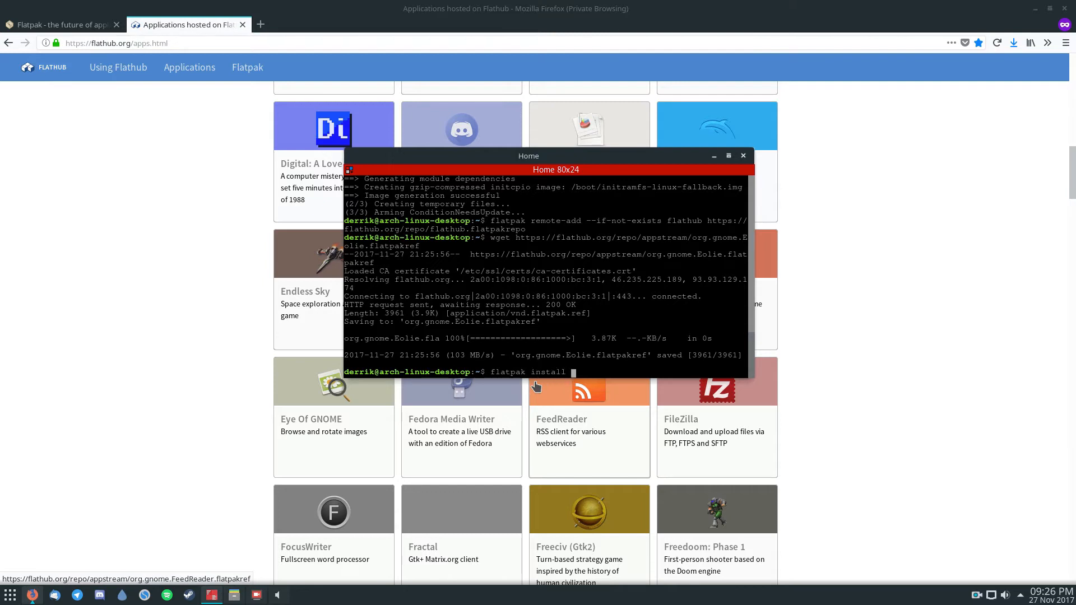
pyautogui.write('org.gnome.Eo')
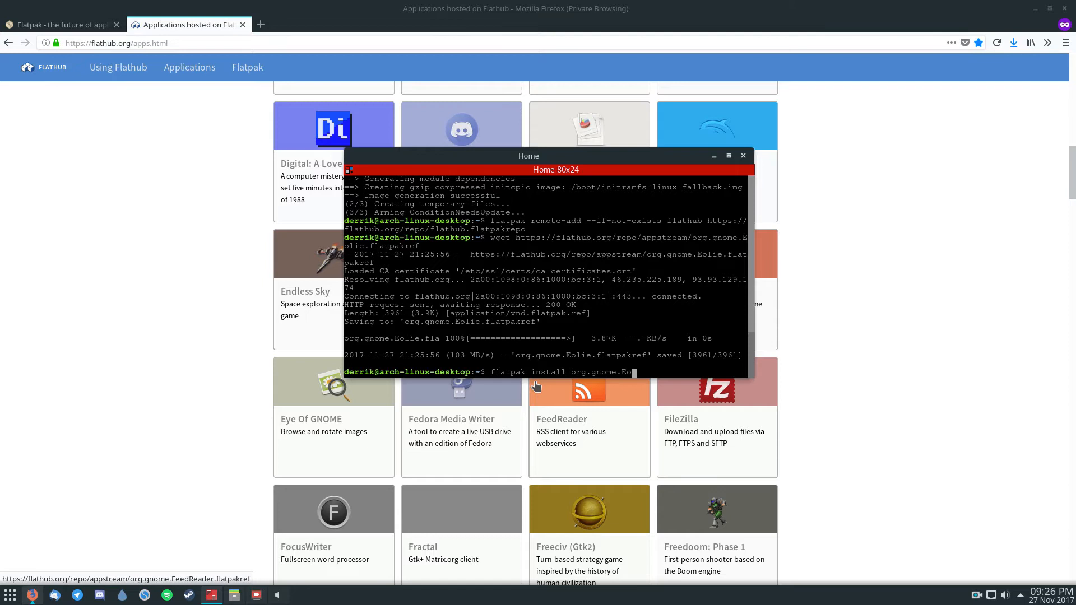
pyautogui.write('lie.f')
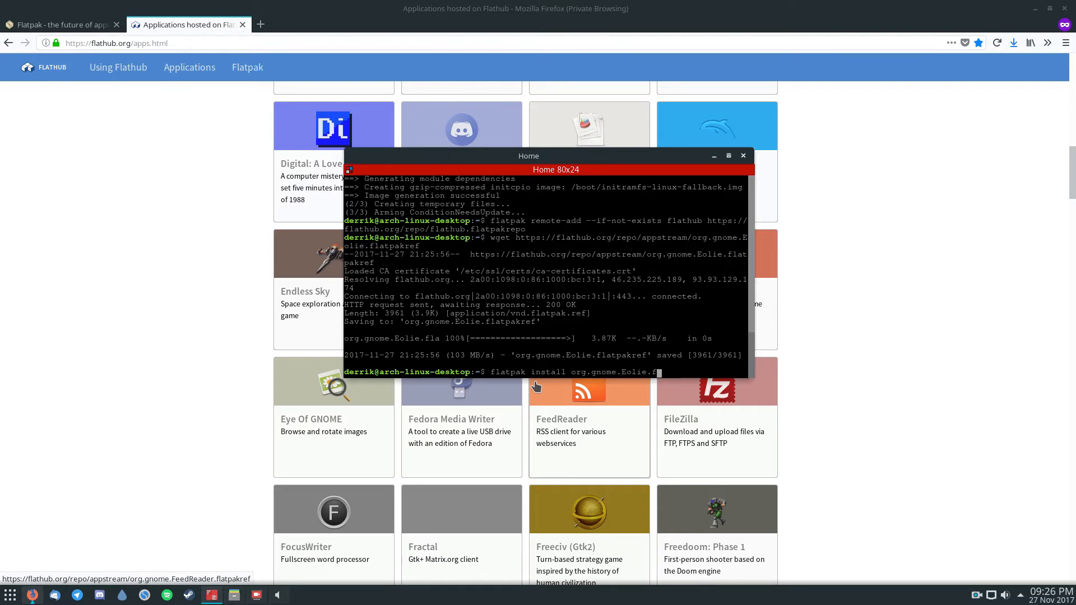
pyautogui.write('latpakref')
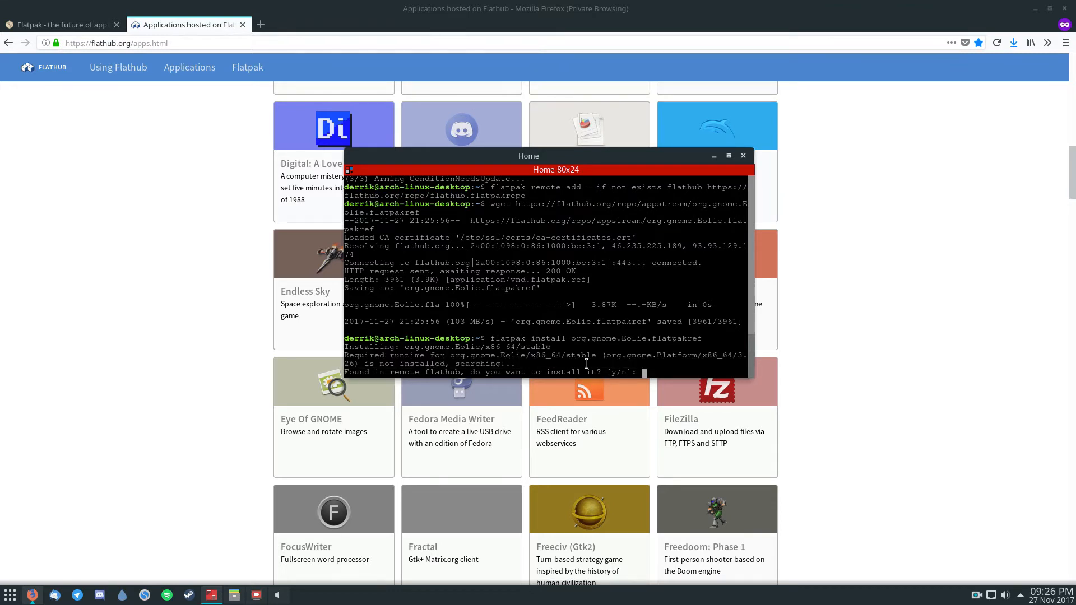
# Step: Answer y to fetch the GNOME Platform 3.26 runtime from flathub
pyautogui.write('y')
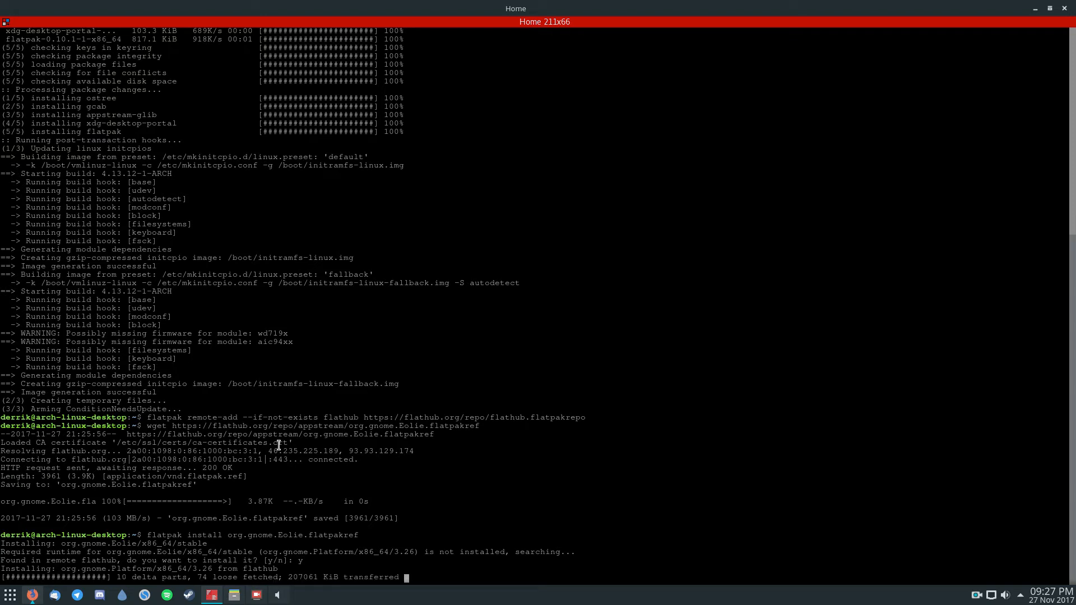
pyautogui.moveTo(297, 459)
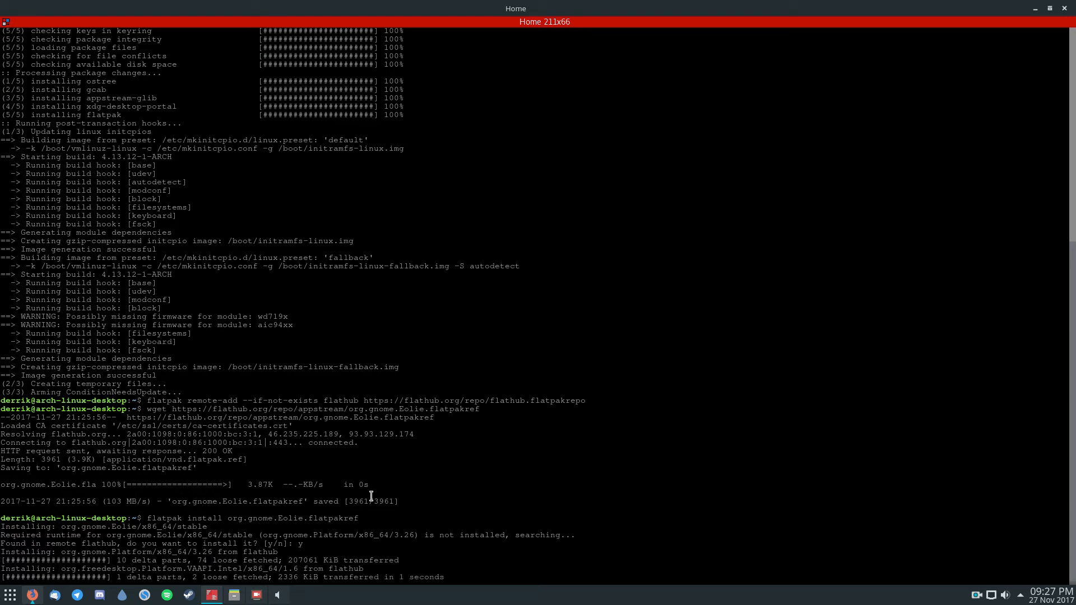
# Step: Scroll through the finished install output for the runtimes, locales and org.gnome.Eolie
pyautogui.scroll(-3)
pyautogui.write('flatpak run org.gnome.Eolie')
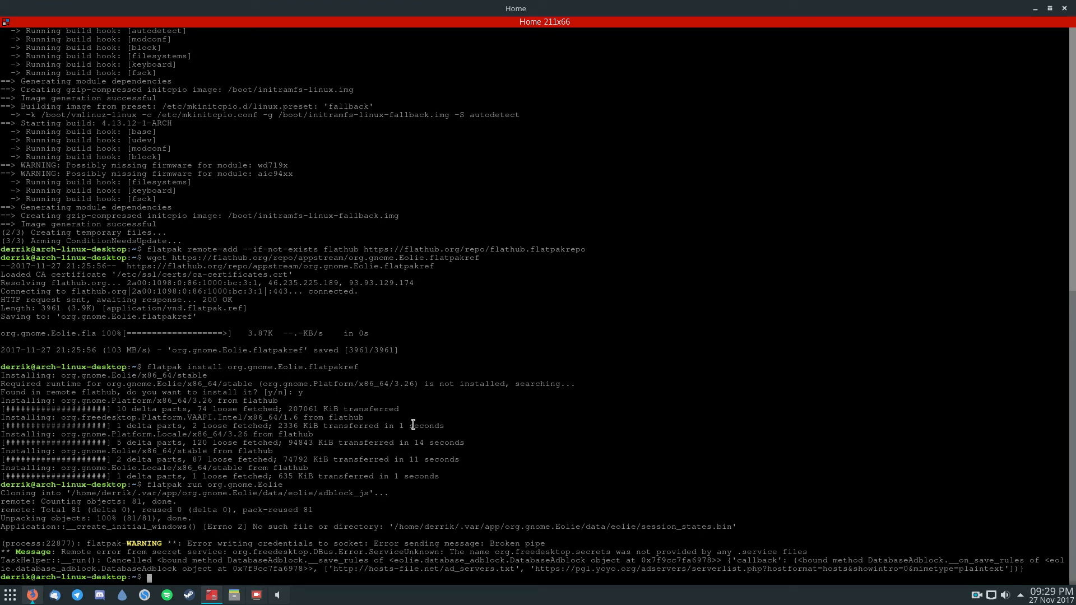
pyautogui.moveTo(437, 396)
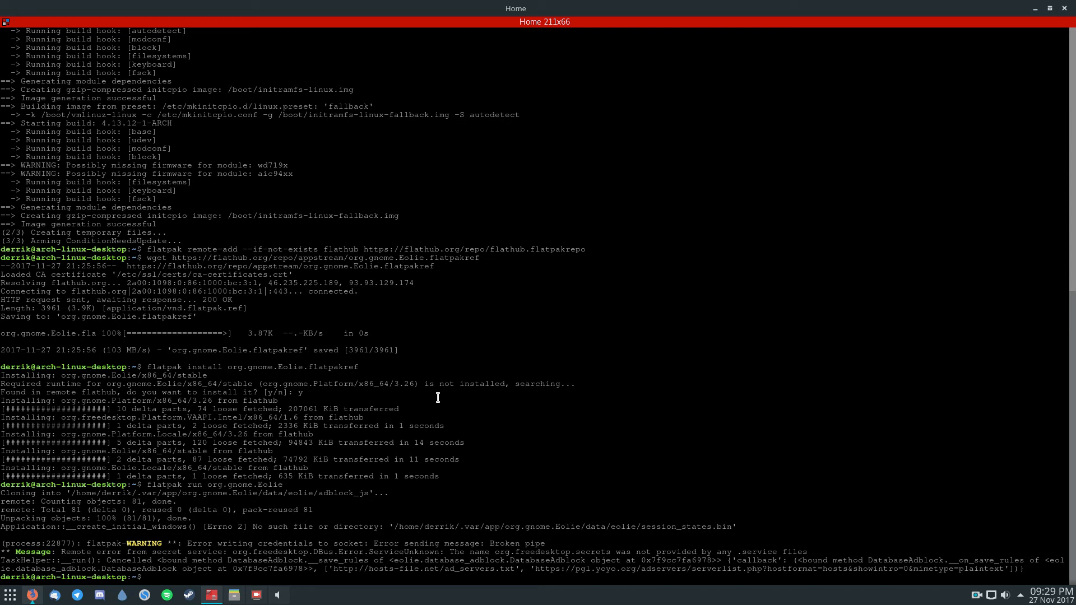
# Step: Launch Eolie with 'flatpak run org.gnome.Eolie' and interact with its window
pyautogui.write('flatpak run org.gnome.Eolie')
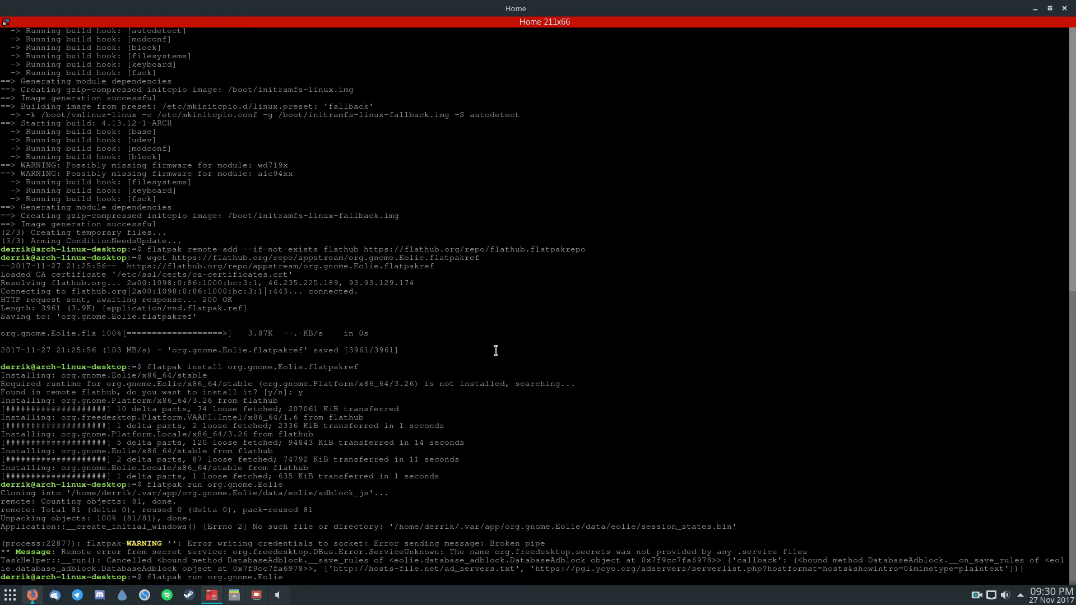
pyautogui.moveTo(325, 202)
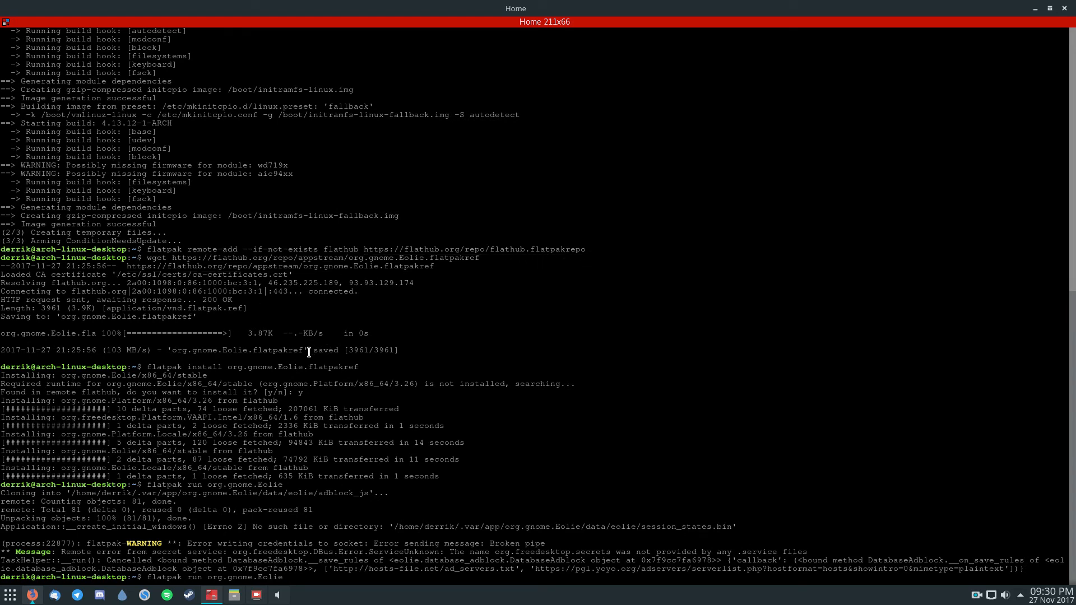
pyautogui.doubleClick(238, 350)
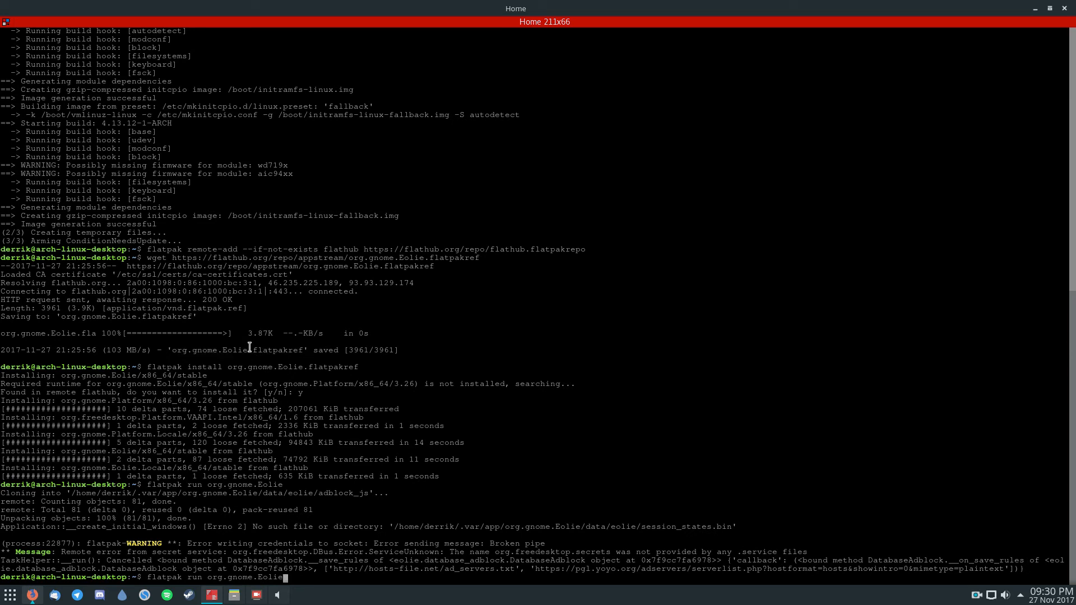
pyautogui.doubleClick(210, 350)
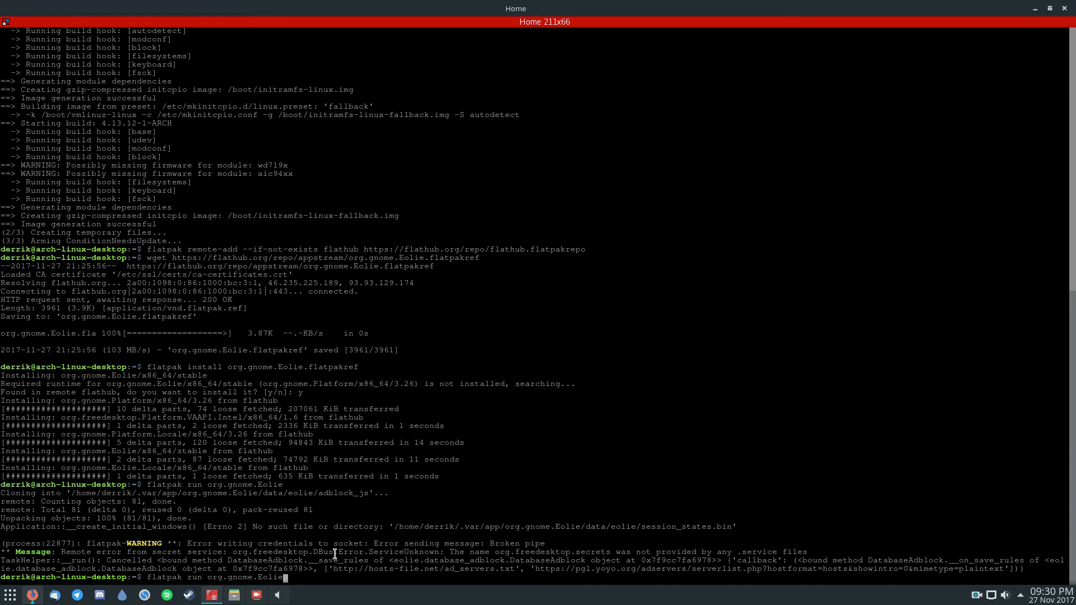
pyautogui.write('D')
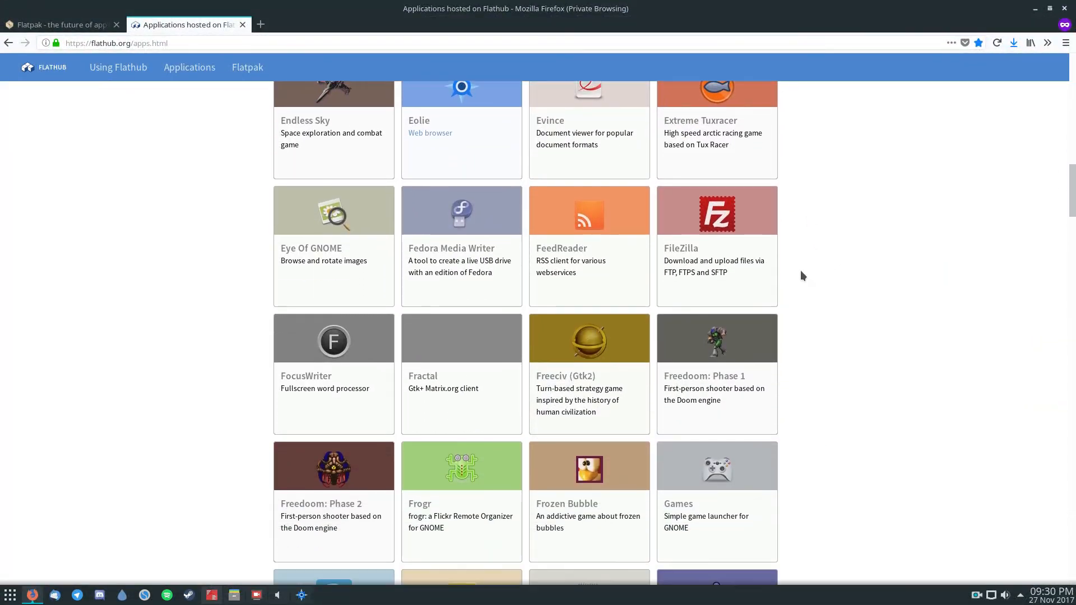
pyautogui.scroll(-3)
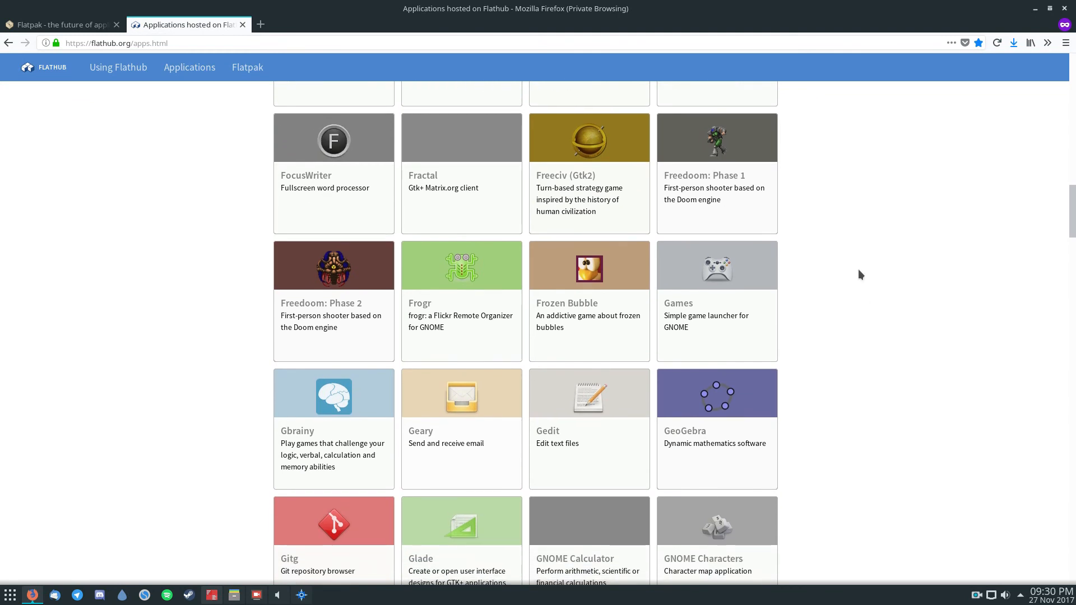
pyautogui.scroll(-3)
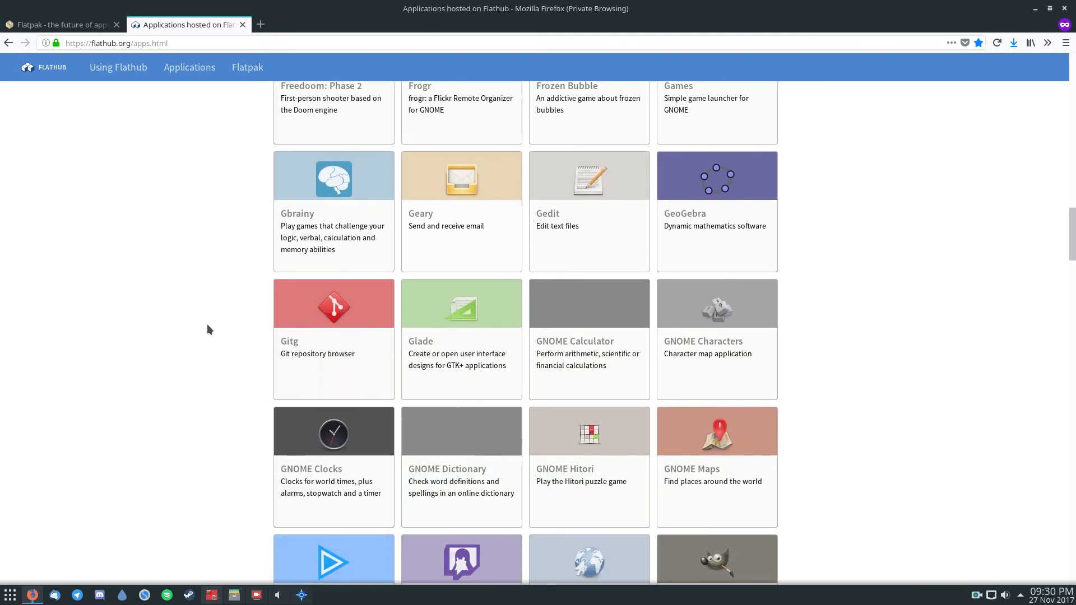
pyautogui.scroll(-3)
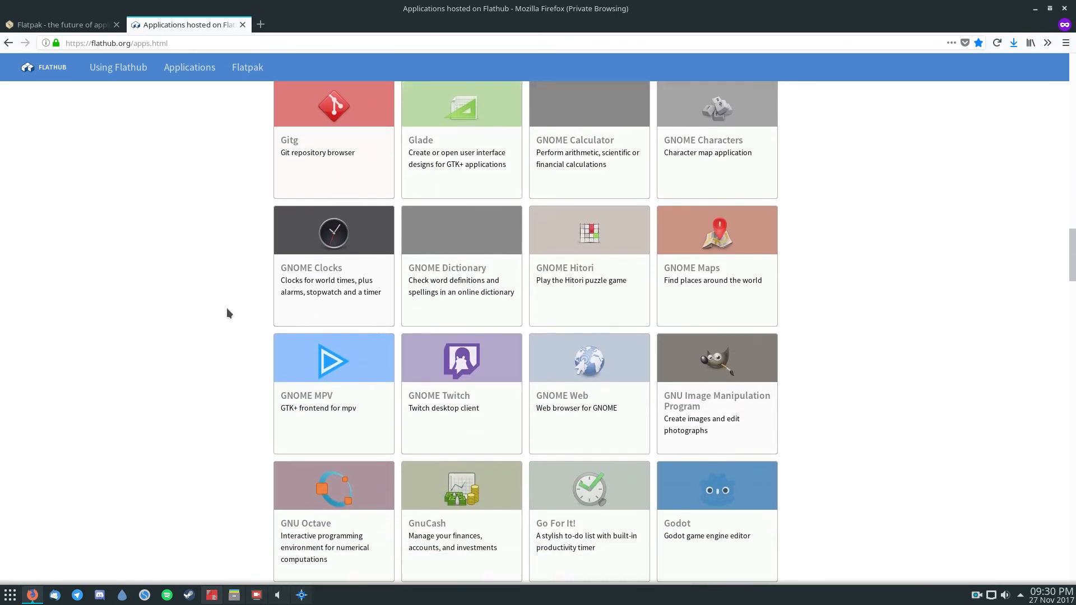
pyautogui.scroll(-3)
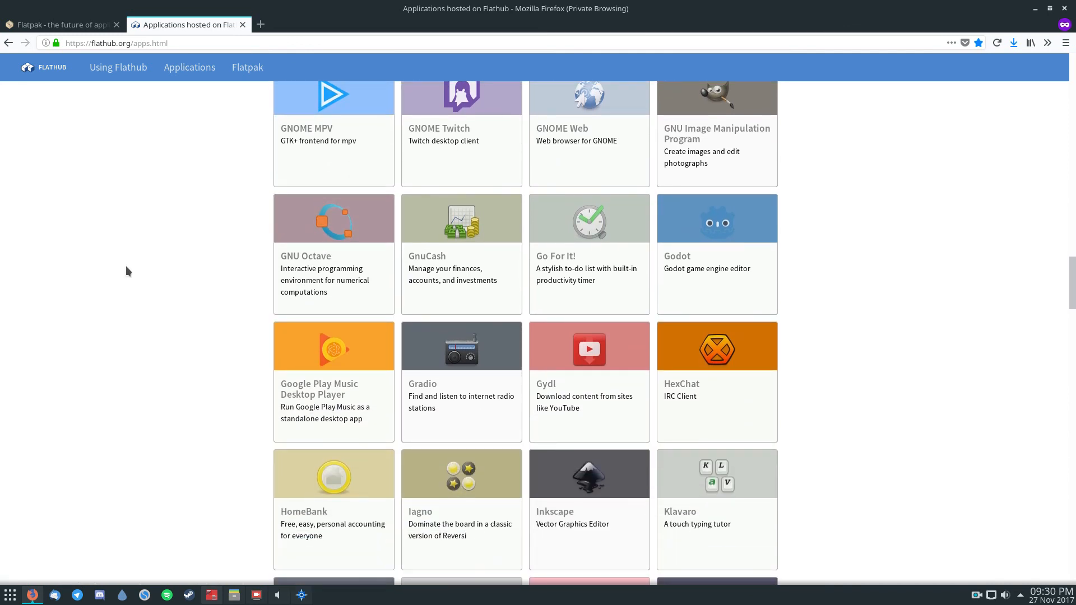
pyautogui.moveTo(193, 108)
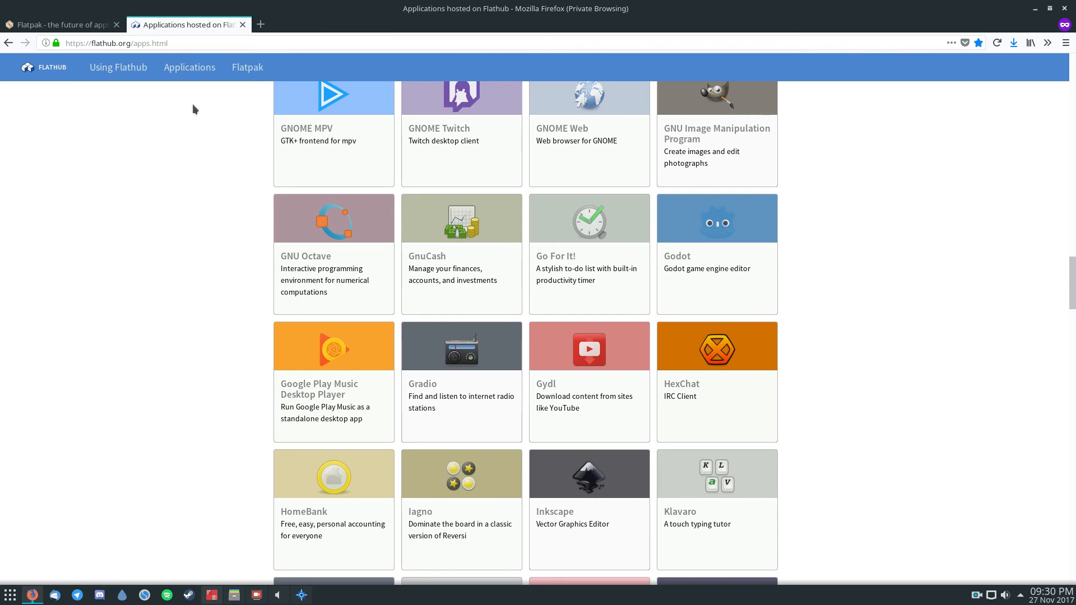
pyautogui.scroll(-3)
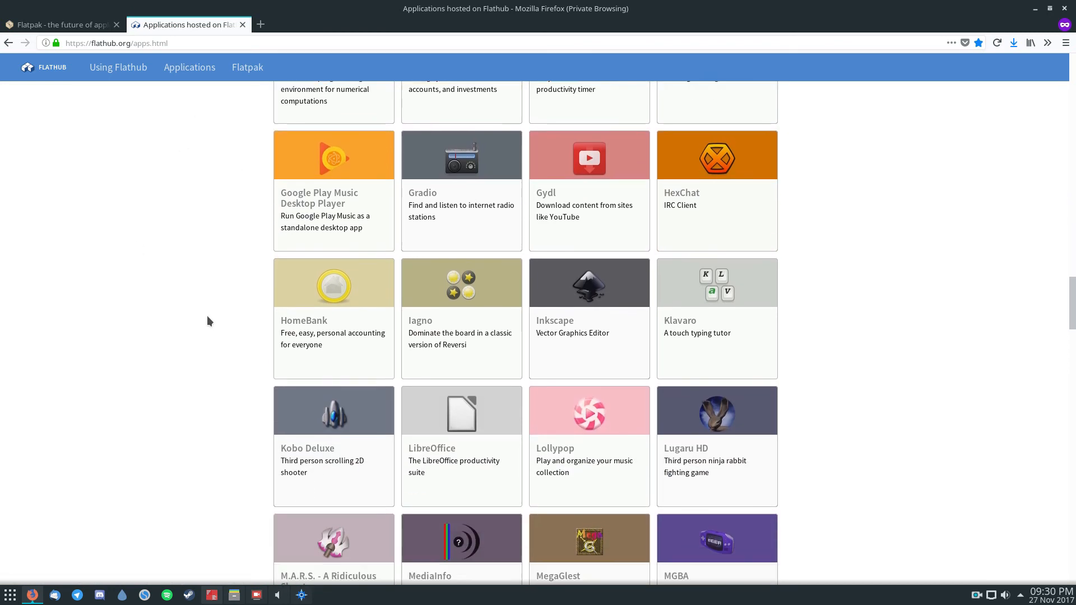
pyautogui.scroll(-3)
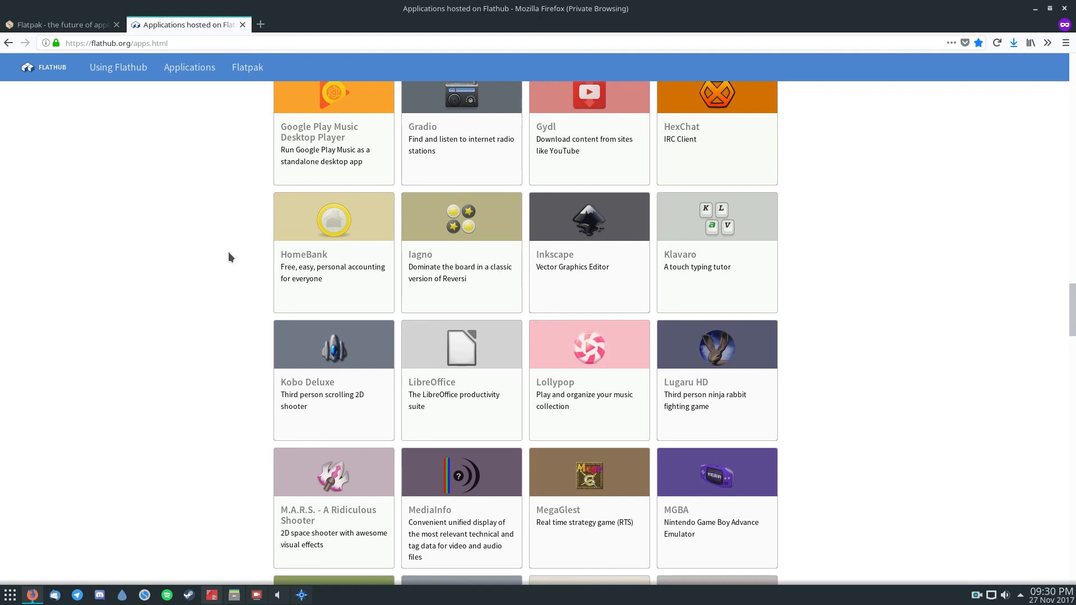
pyautogui.moveTo(209, 236)
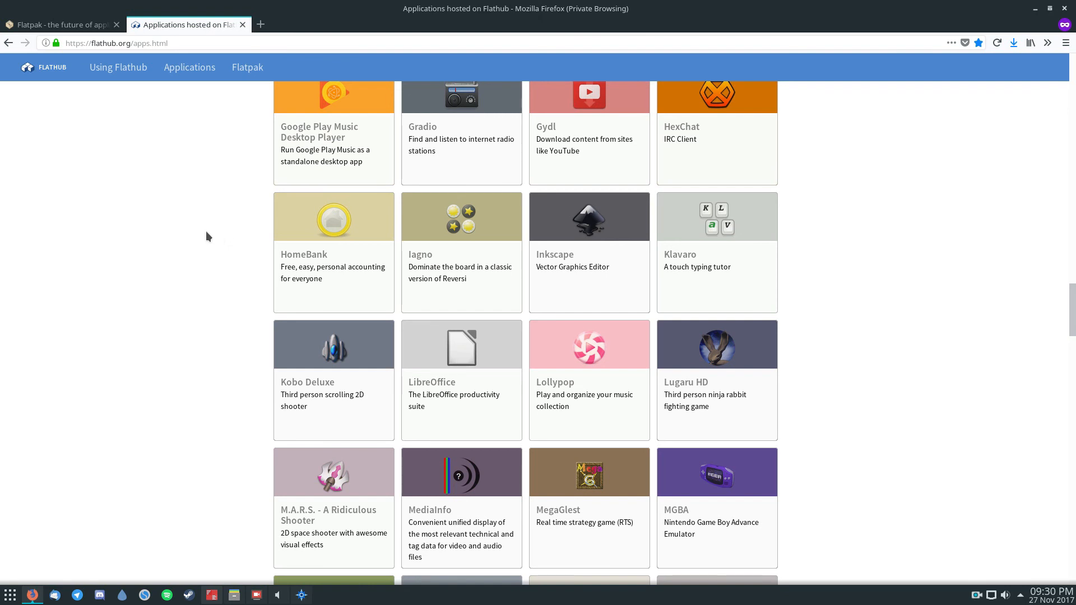
pyautogui.scroll(-3)
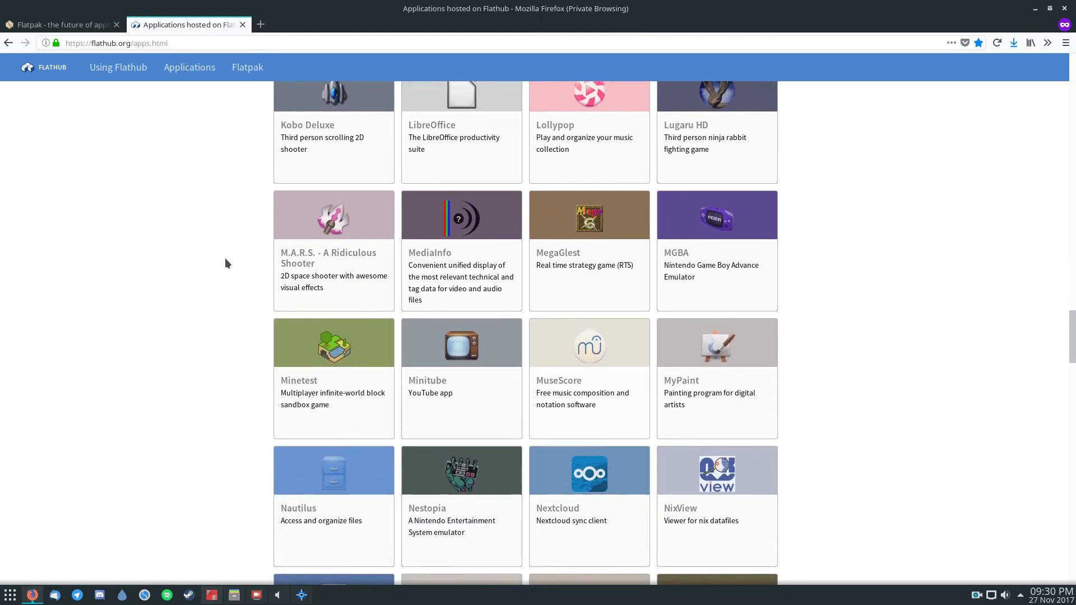
pyautogui.scroll(-3)
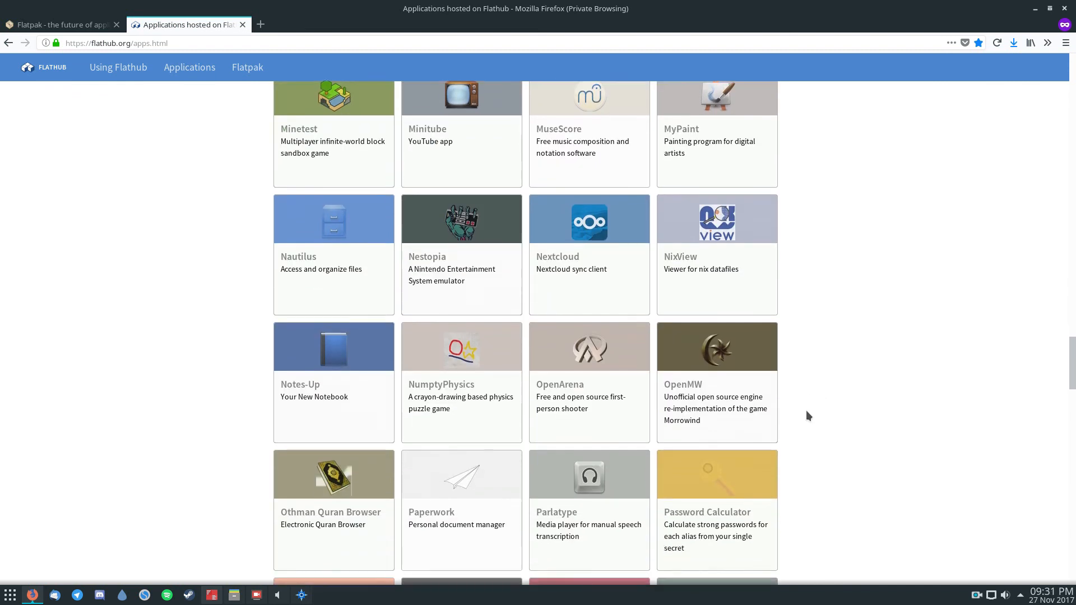
pyautogui.scroll(-3)
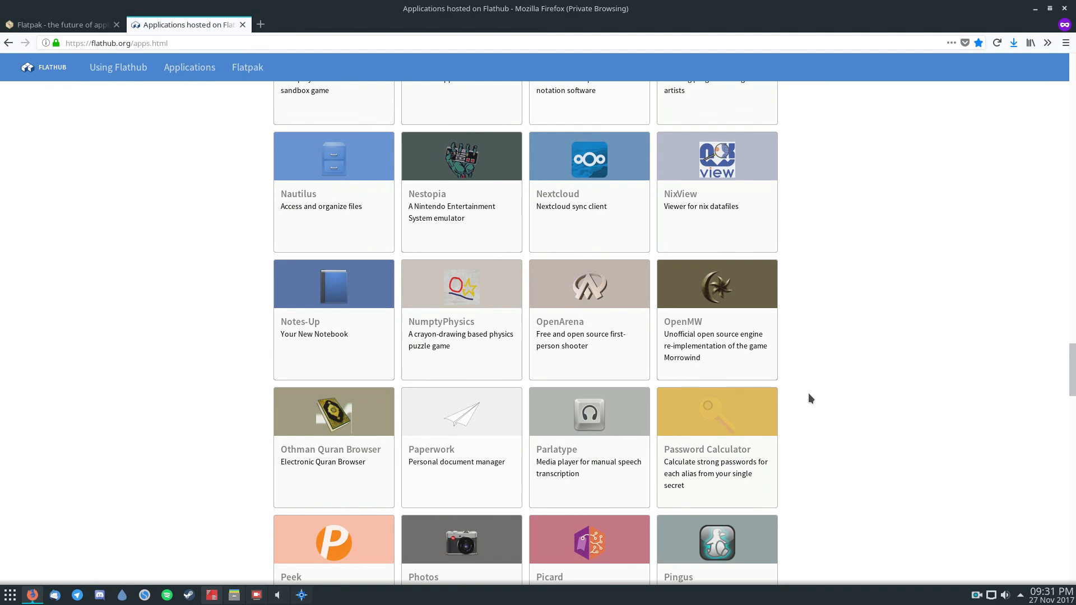
pyautogui.scroll(-3)
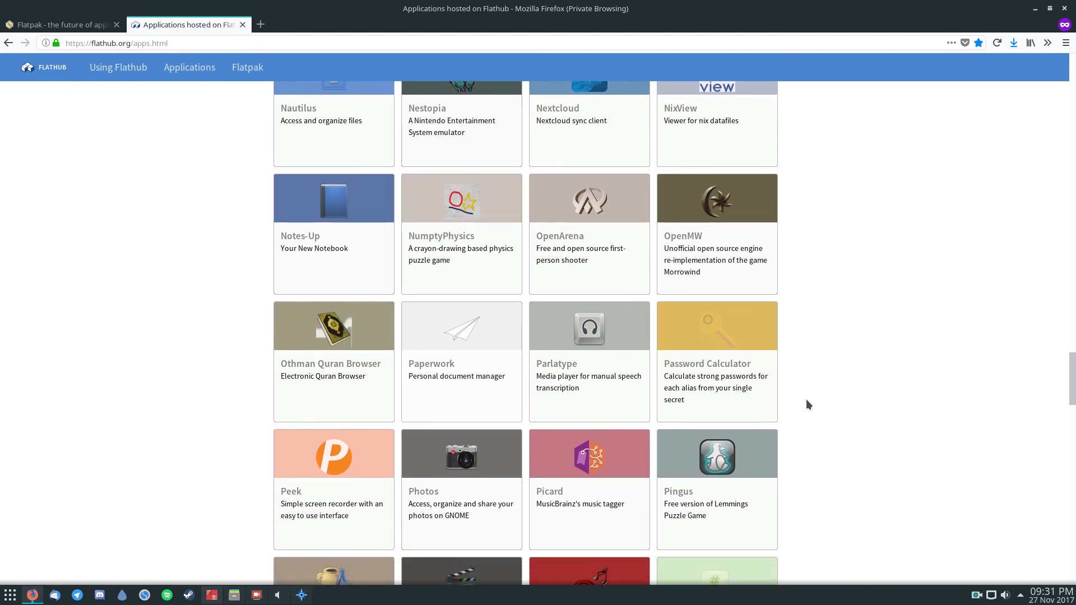
pyautogui.scroll(-3)
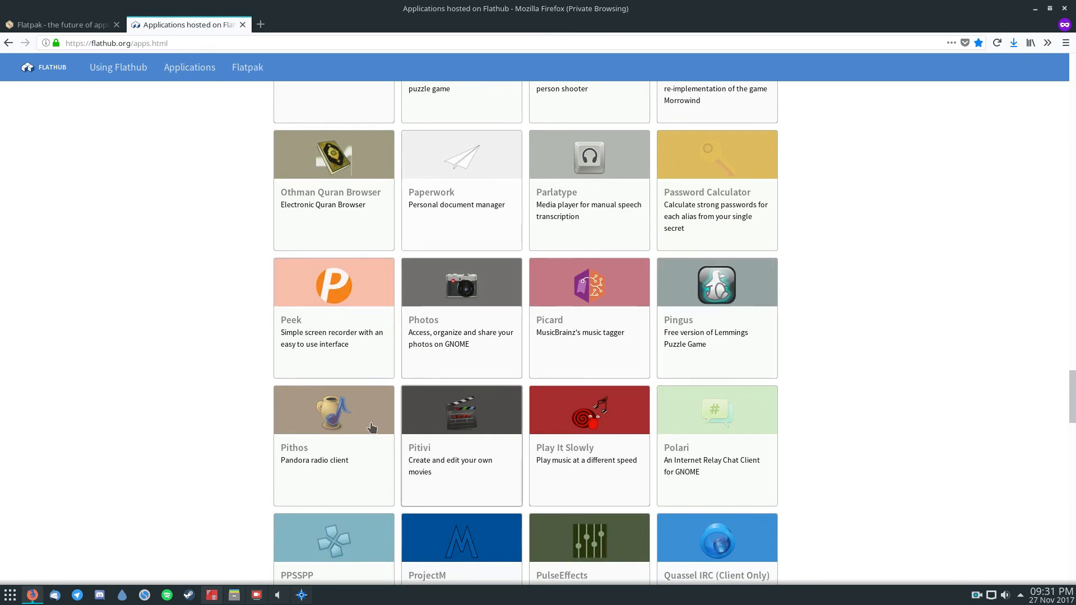
pyautogui.scroll(-3)
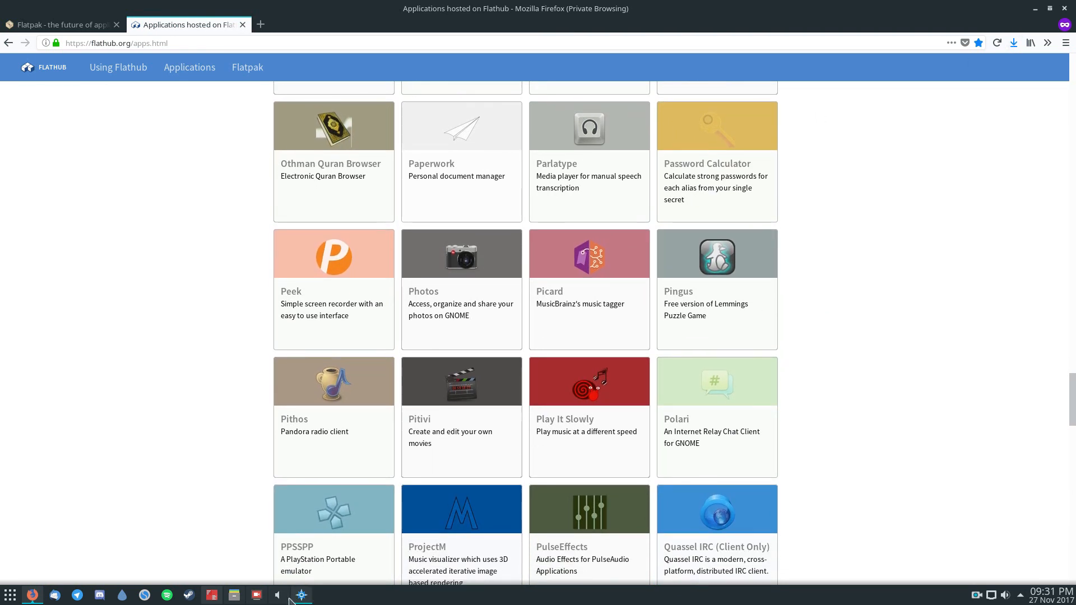
pyautogui.moveTo(80, 325)
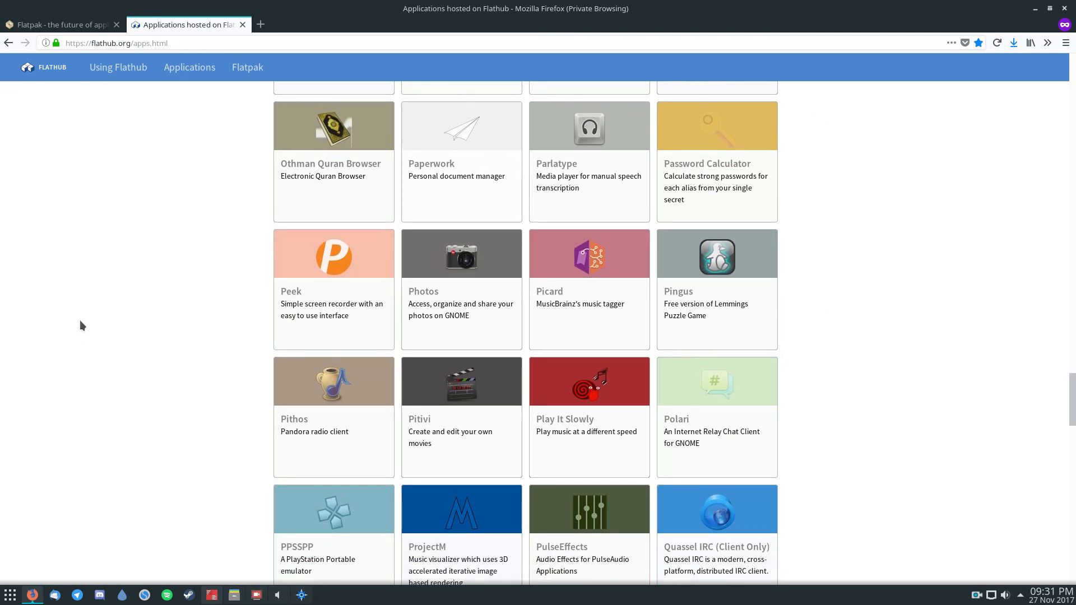